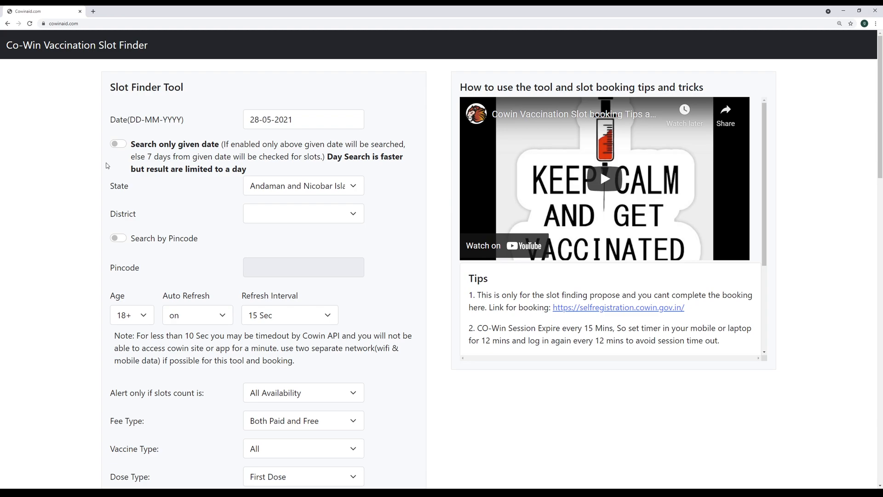
mouse_move(214, 173)
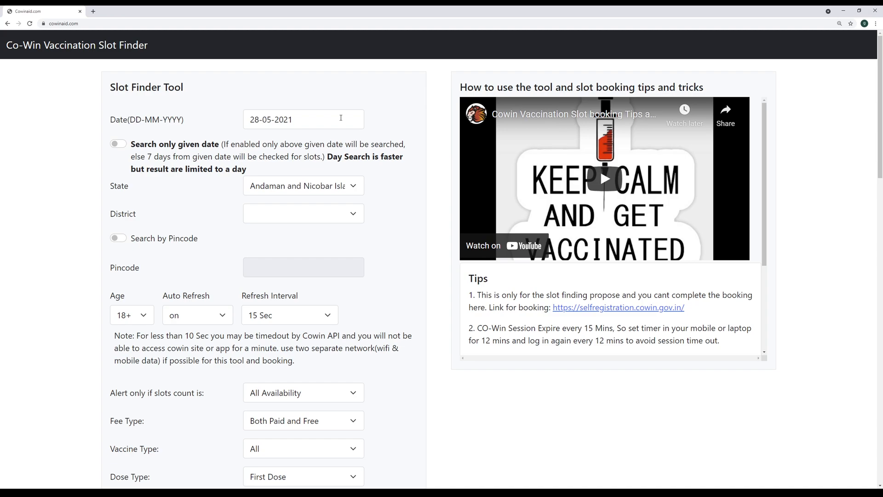
Step: Set the search date to 28-05-2021 and play the Audio Check alert clip
click(302, 118)
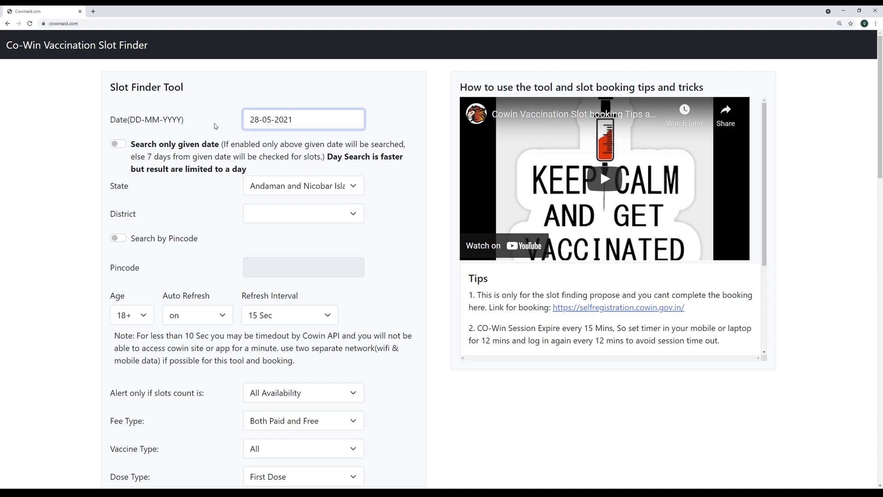
click(304, 118)
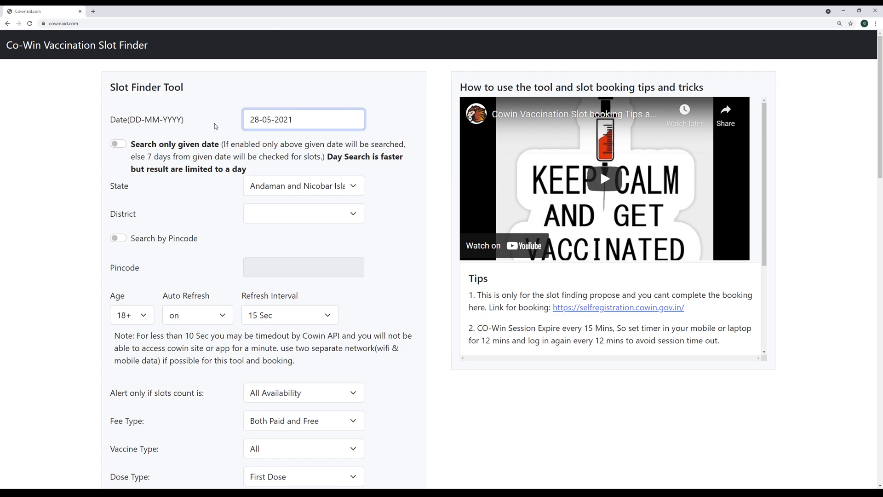
scroll(down, 3)
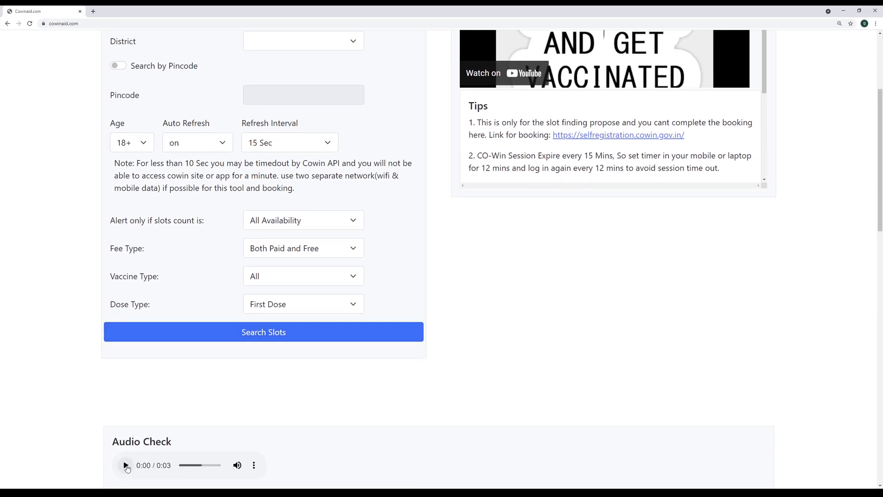
click(126, 464)
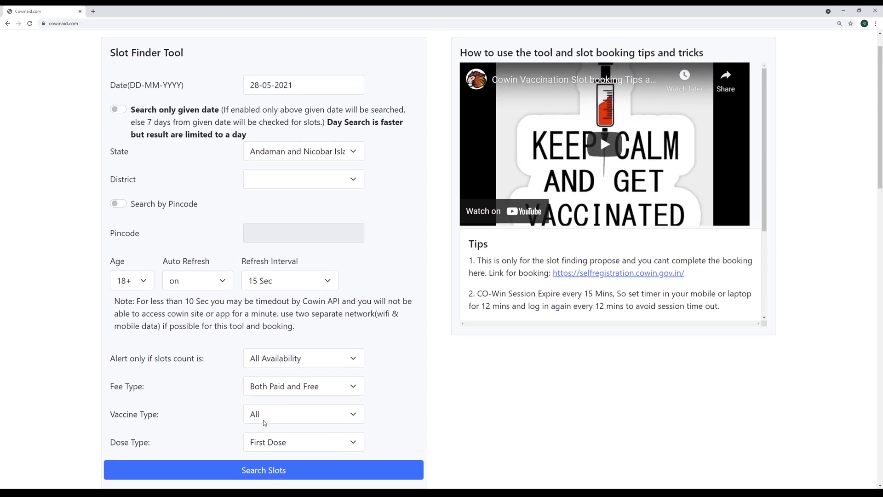
Step: Replay the audio check clip to confirm the alert sound works
scroll(down, 3)
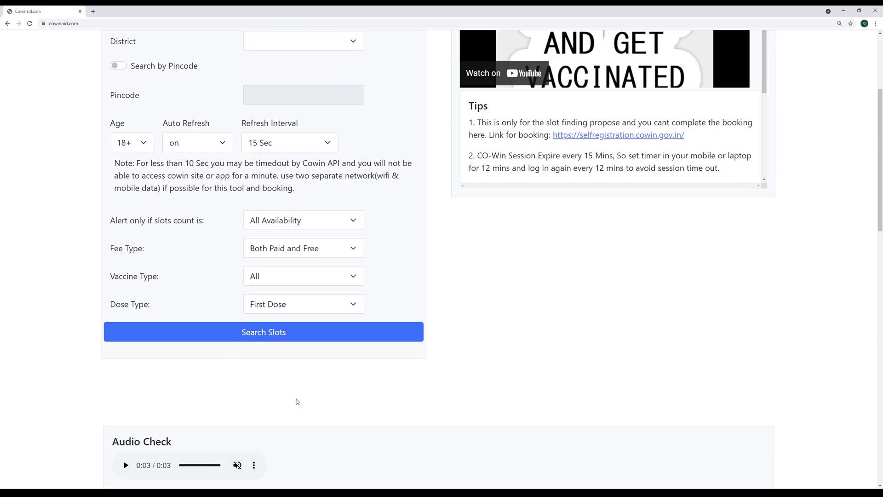
click(236, 465)
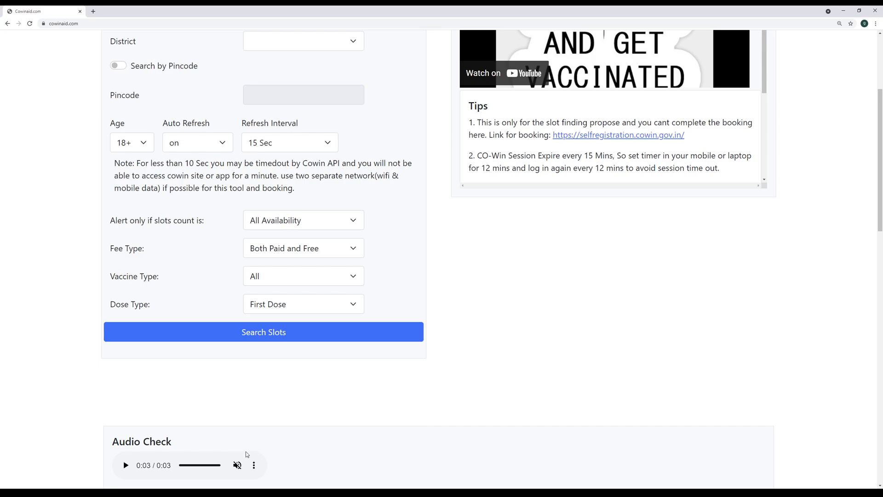
click(237, 464)
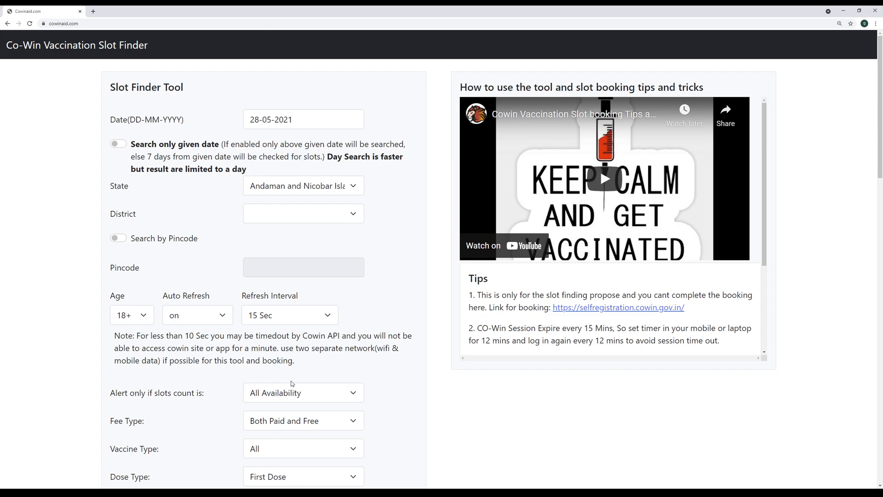
scroll(down, 3)
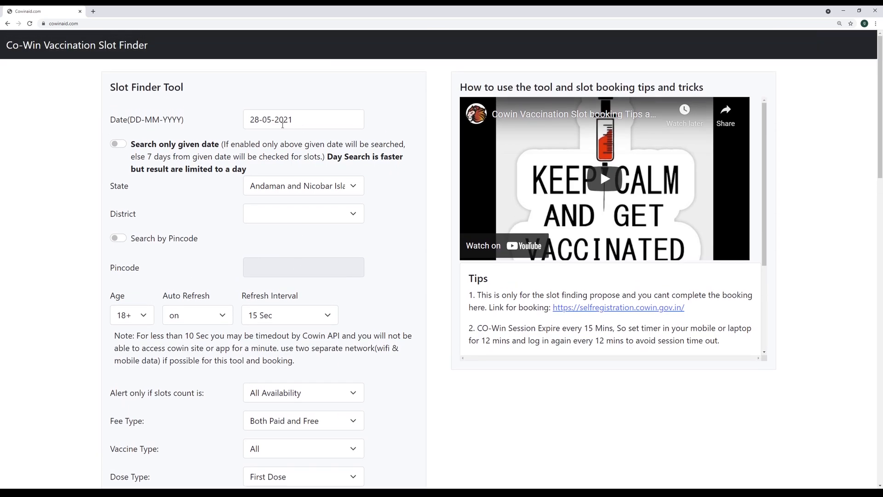
click(303, 119)
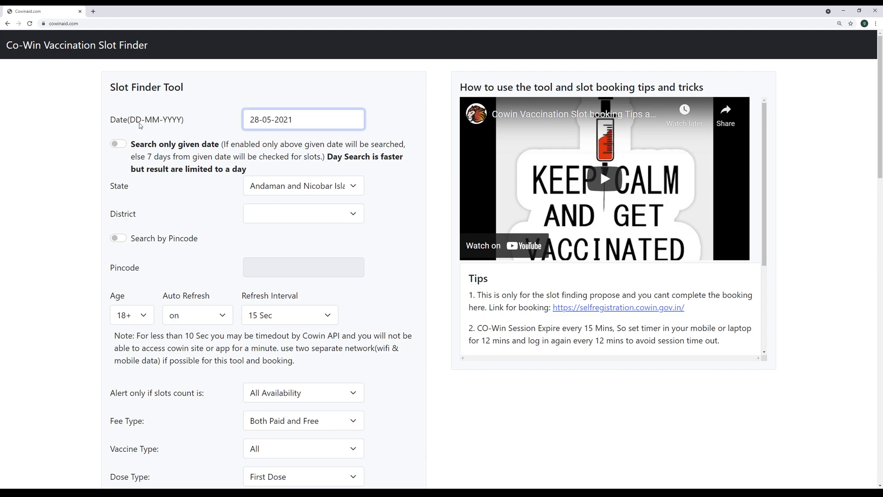
click(303, 119)
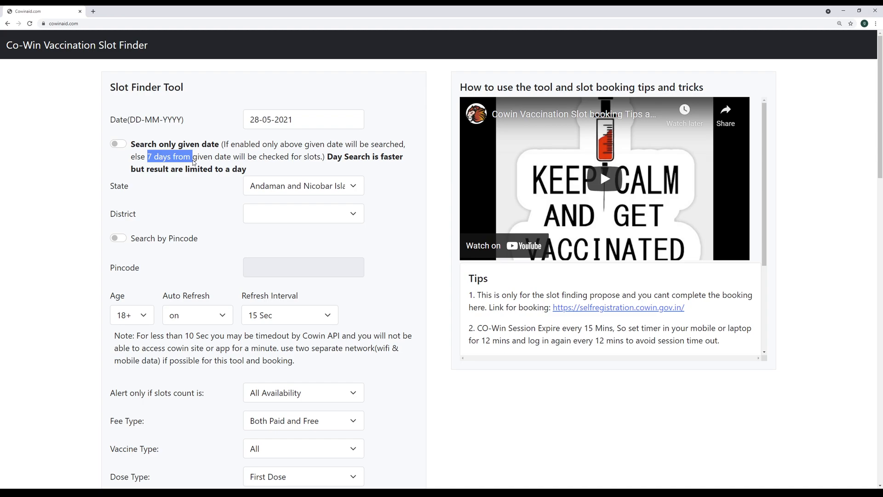
mouse_move(202, 174)
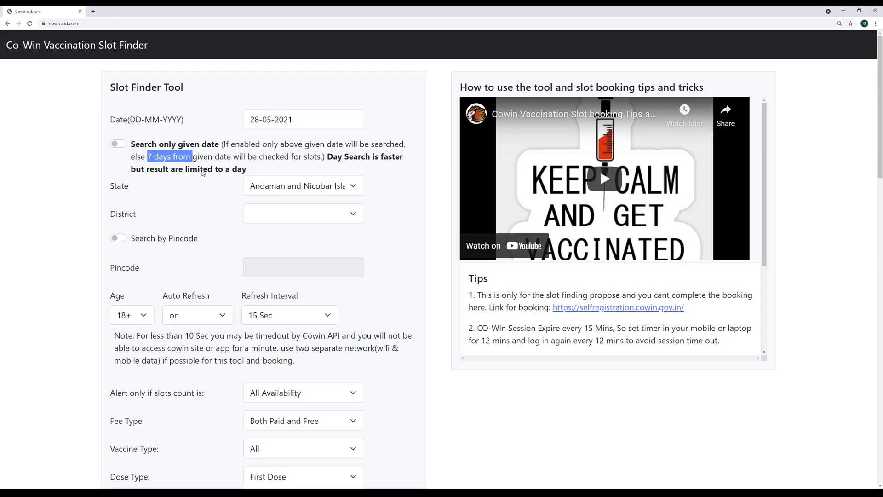
click(116, 143)
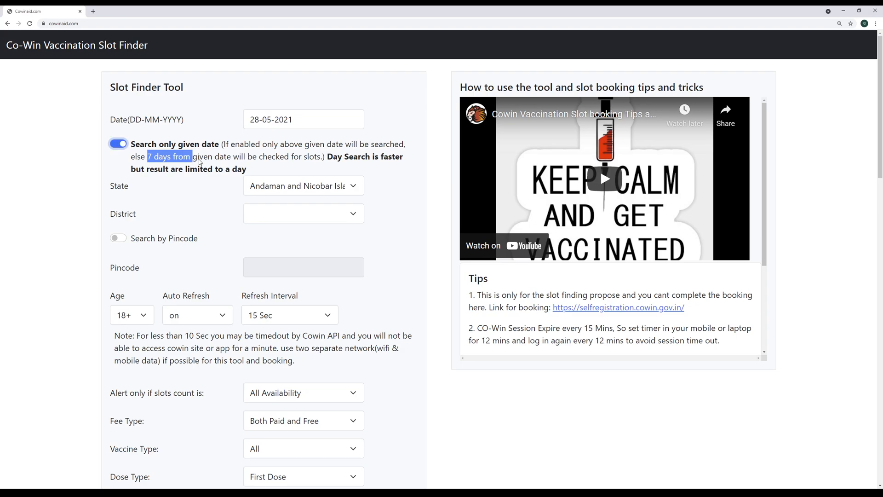
click(302, 119)
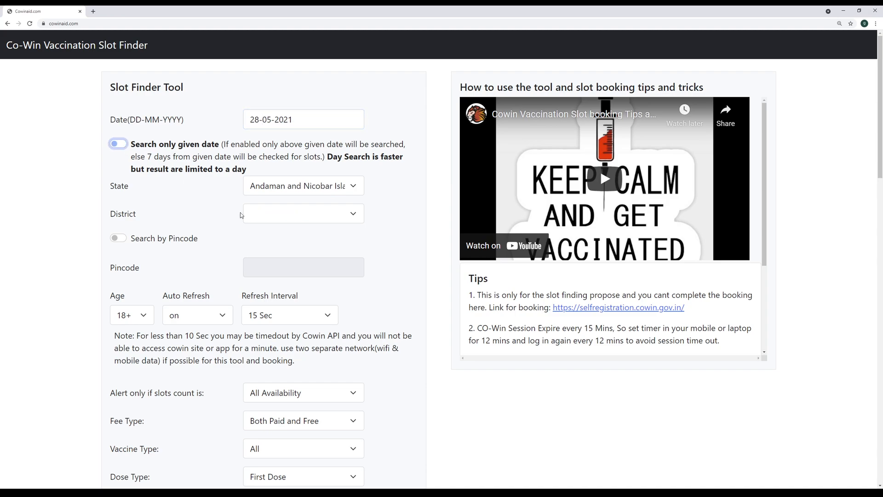
Step: Switch to Search by Pincode and enter pincode 560100
click(117, 143)
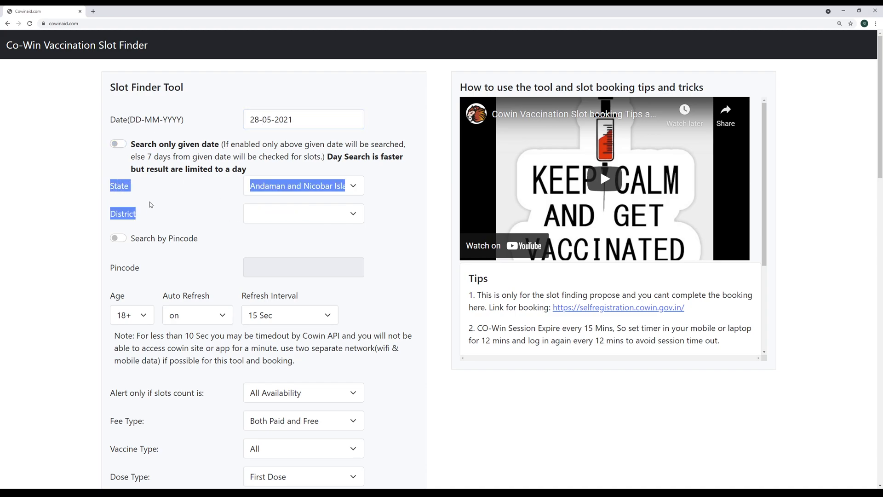
mouse_move(214, 214)
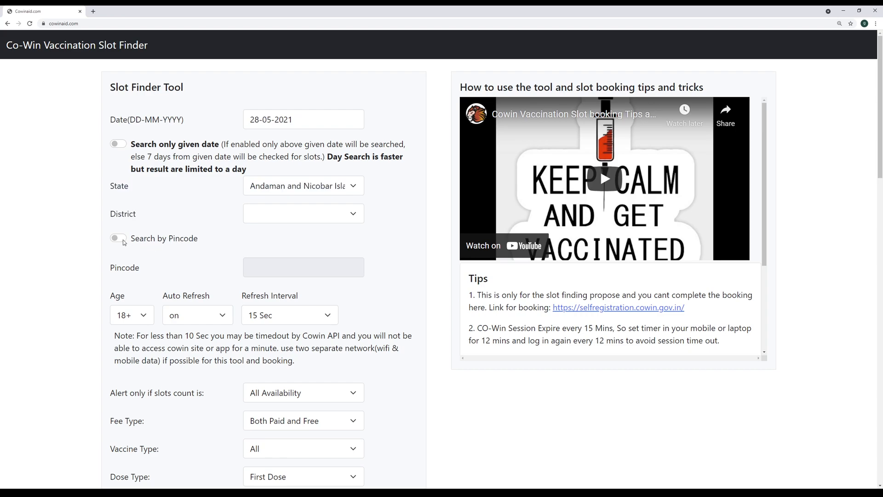
mouse_move(125, 243)
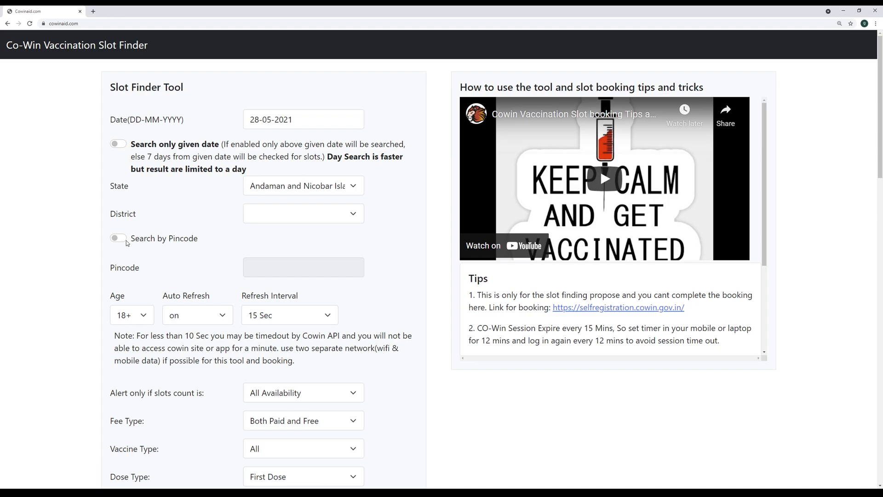
drag(146, 237, 199, 237)
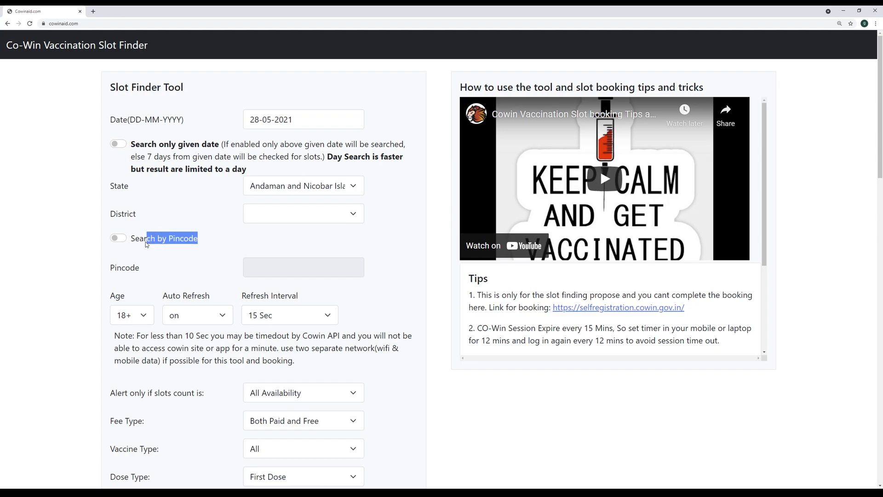
click(117, 238)
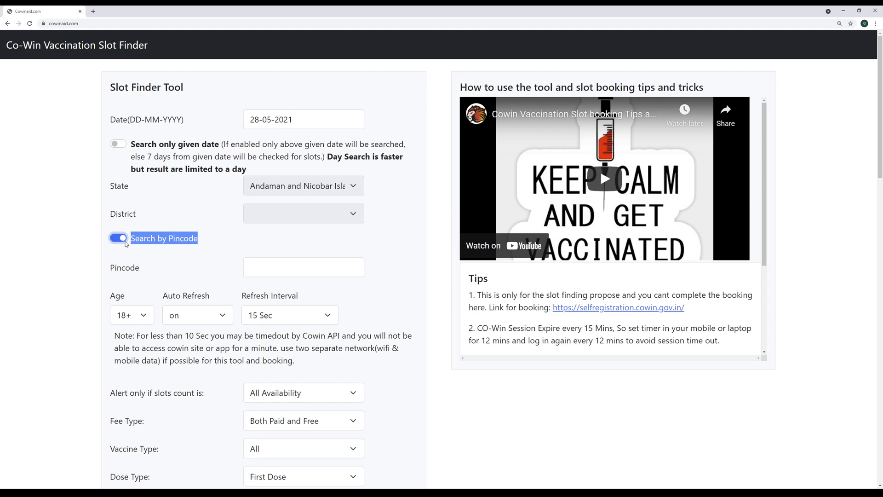
click(303, 267)
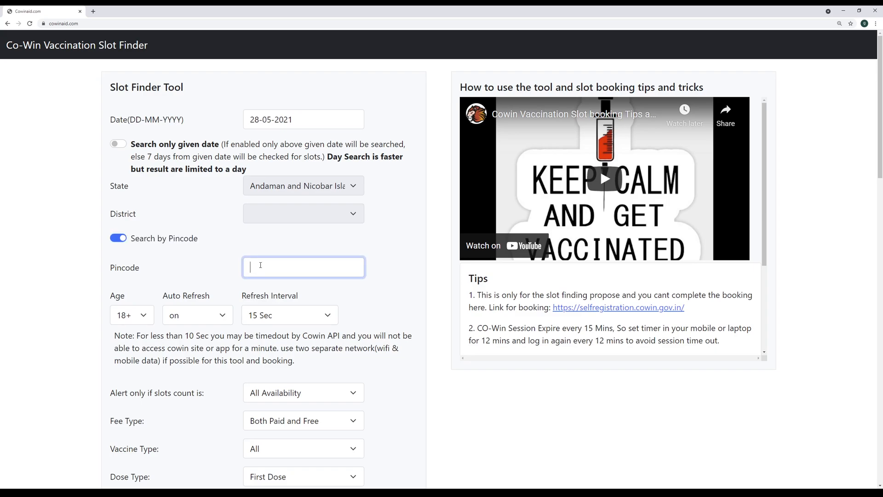
text(560100)
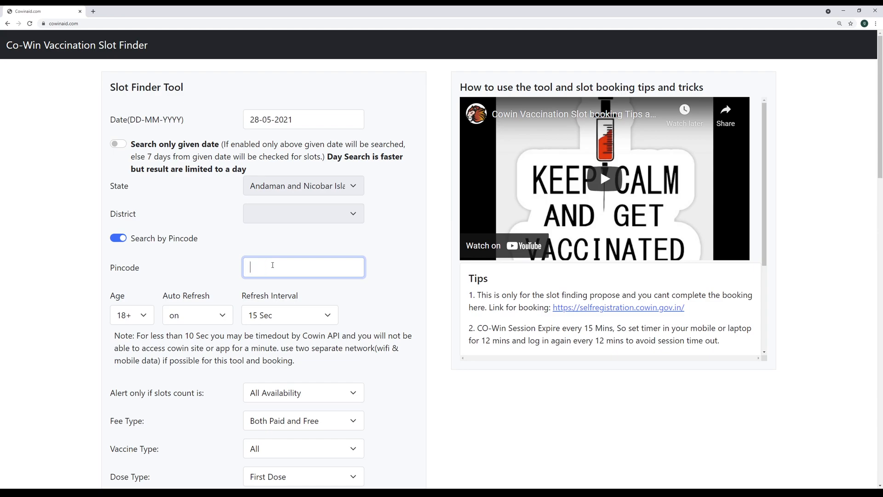
Step: Switch back to state/district search with Karnataka and BBMP as the district
click(118, 238)
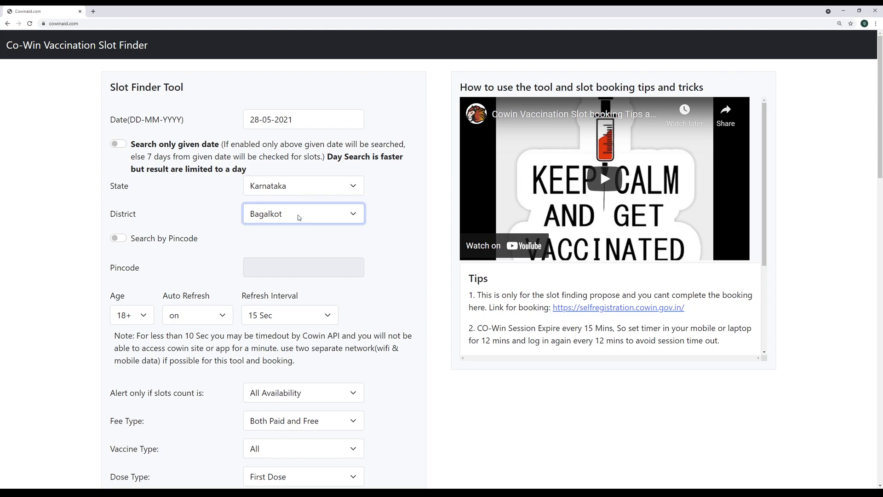
click(303, 213)
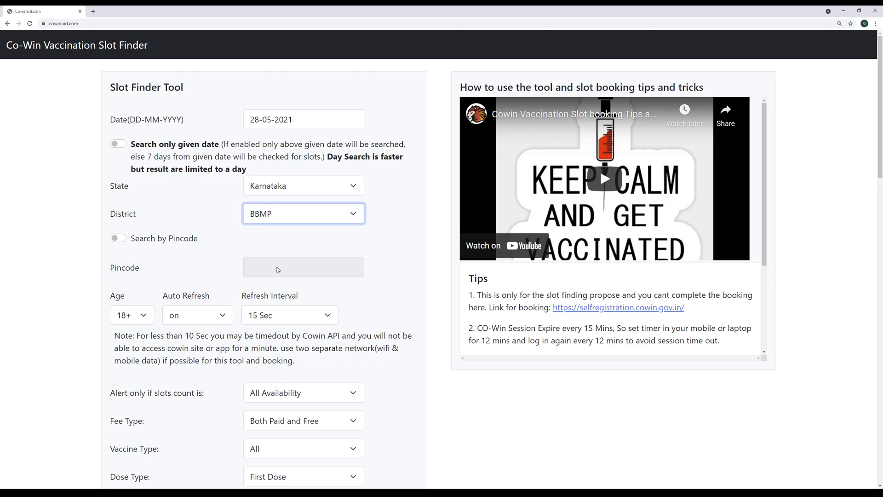
mouse_move(315, 282)
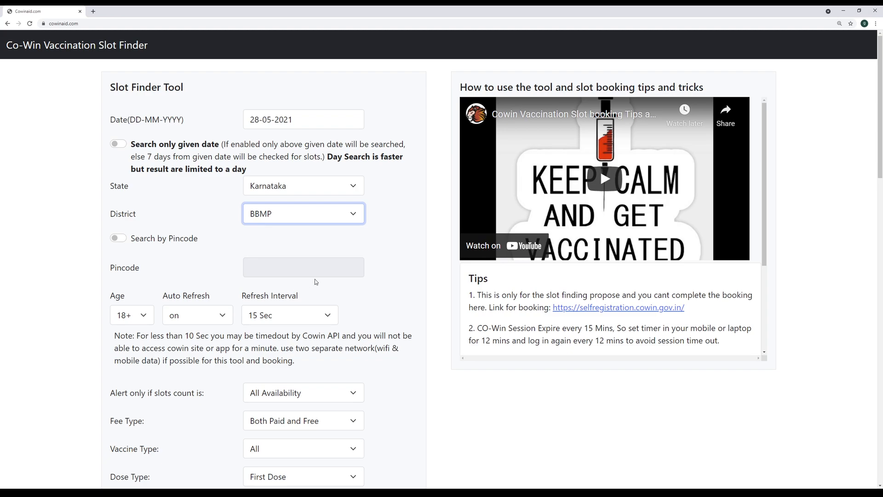
Step: Cycle the Refresh Interval through 60, 15 and 5 seconds, settling on 5 Sec
scroll(down, 3)
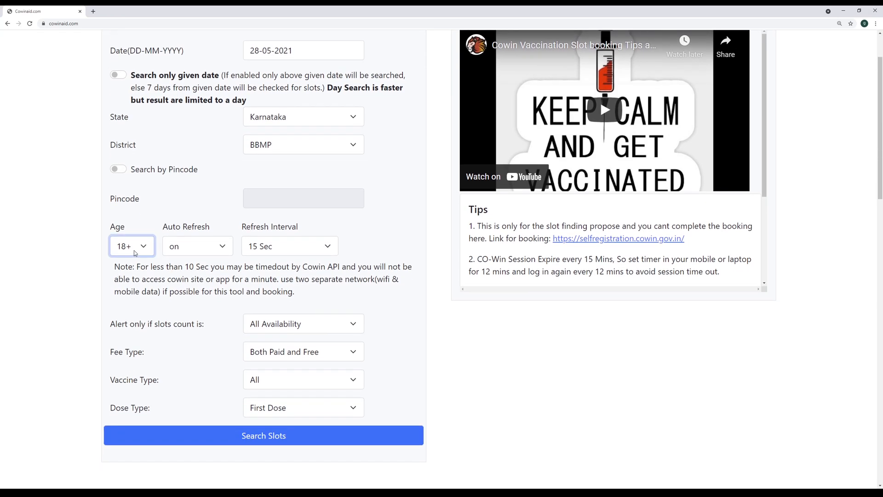
mouse_move(137, 252)
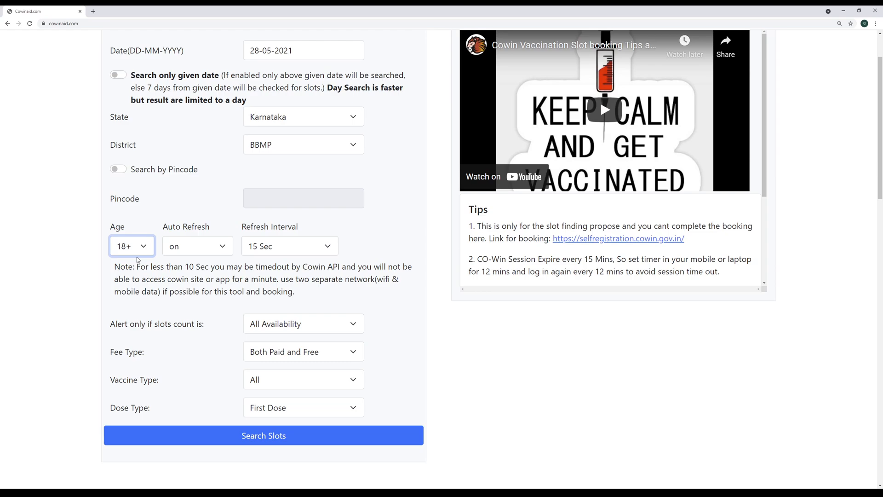
click(131, 245)
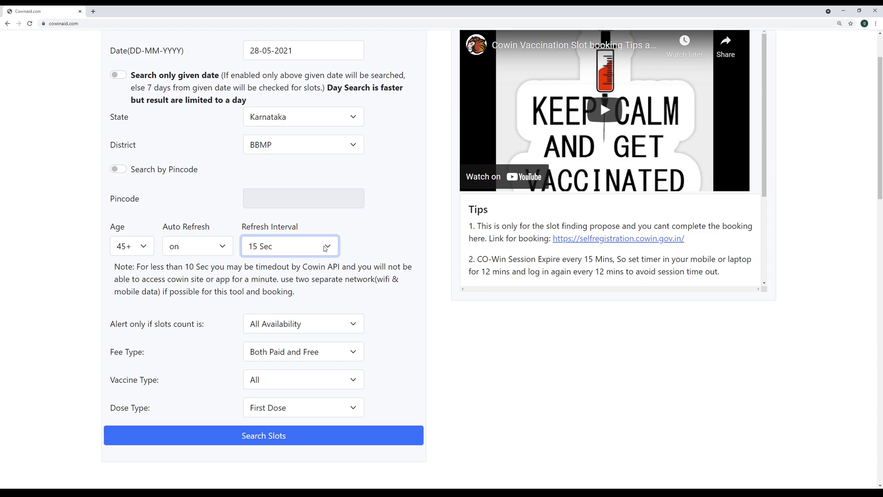
click(289, 246)
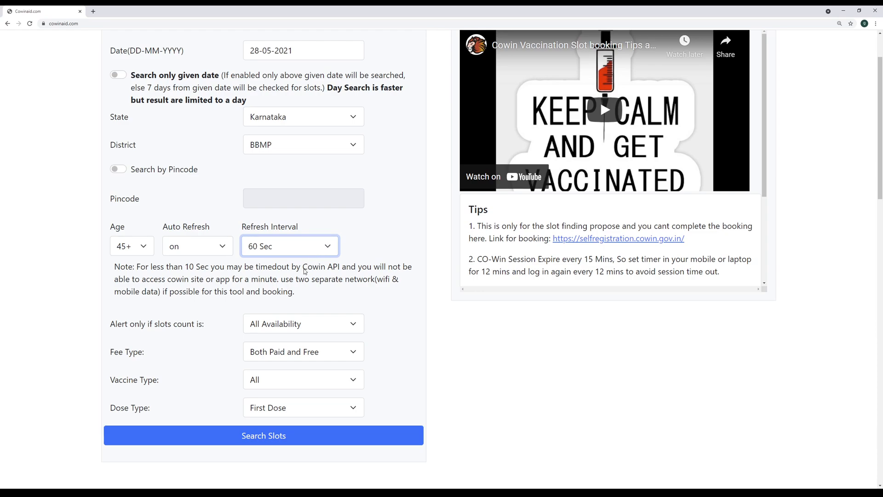
click(289, 246)
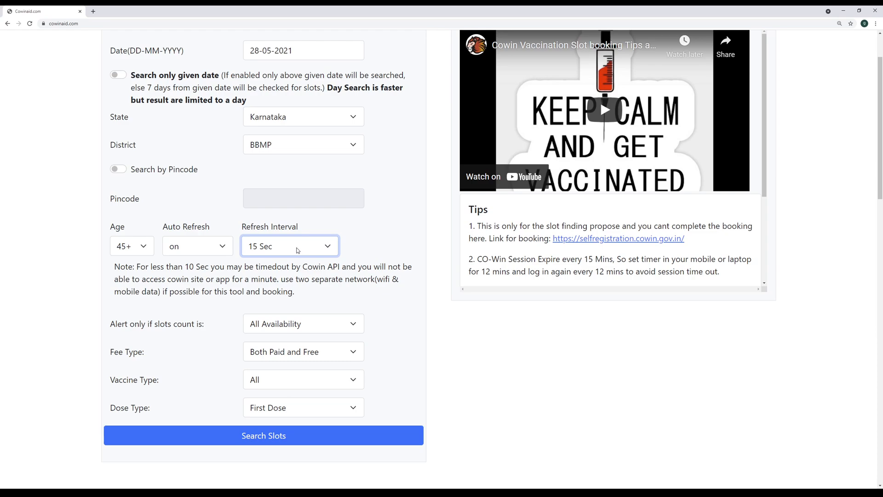
click(289, 246)
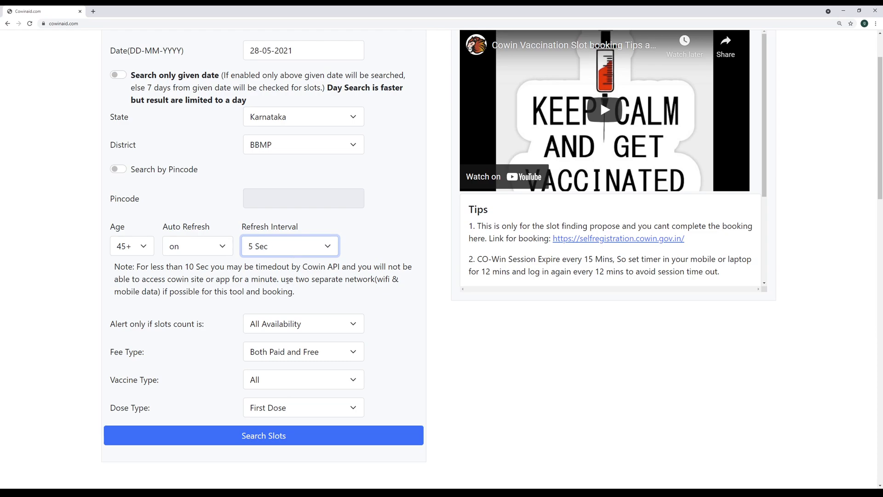
click(289, 245)
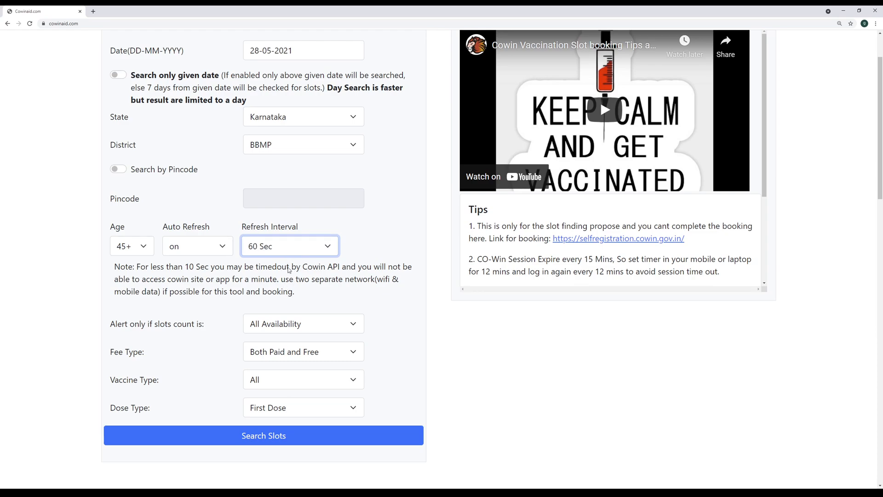
click(288, 246)
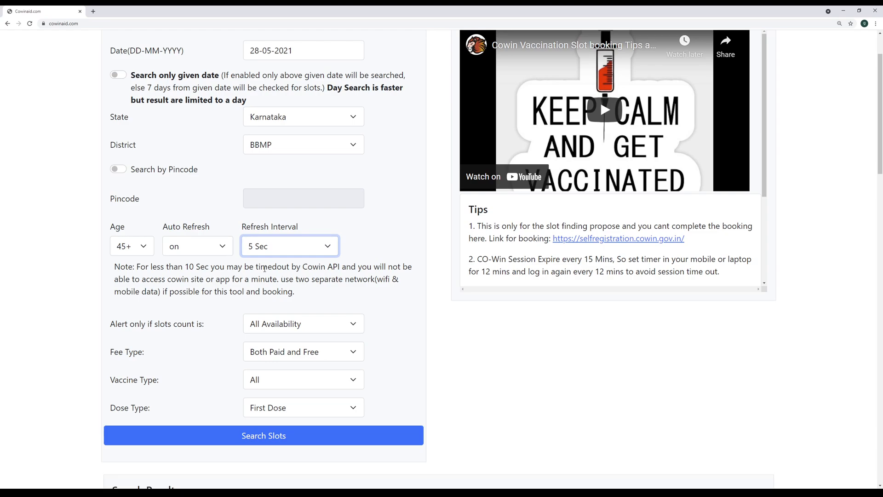
click(263, 435)
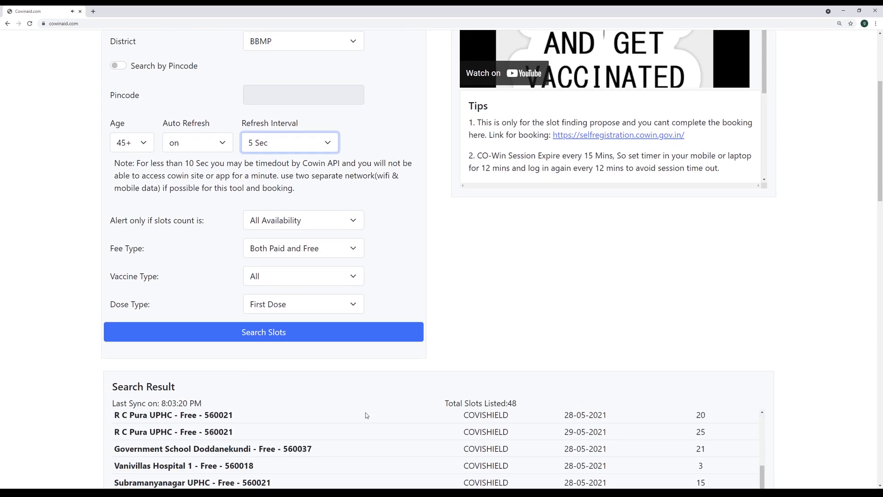
Step: Change the age group from 45+ to 18+ for the BBMP search
scroll(down, 3)
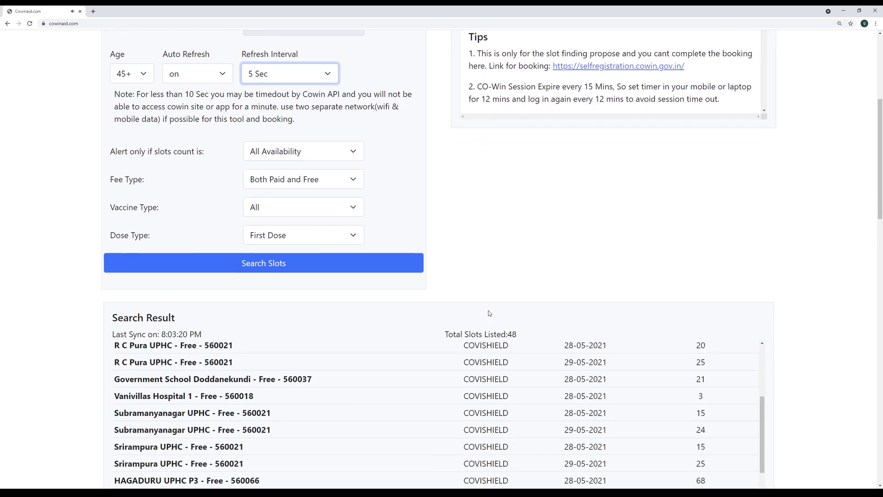
click(132, 73)
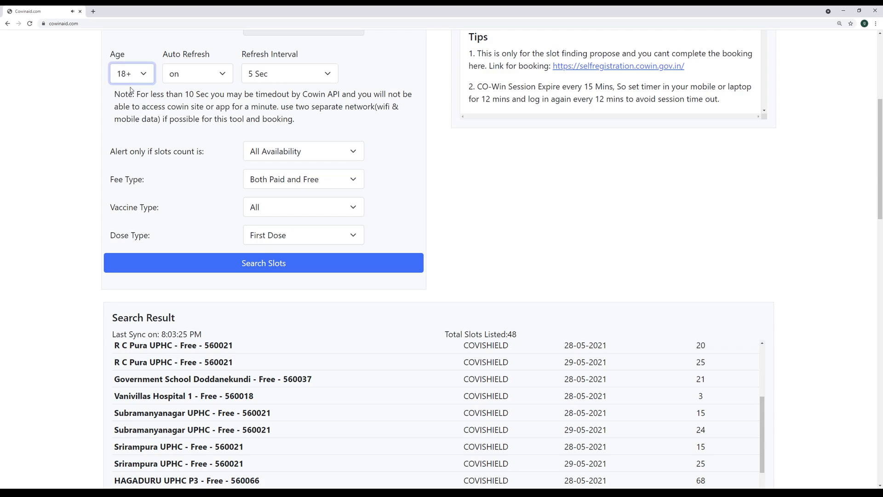
click(263, 263)
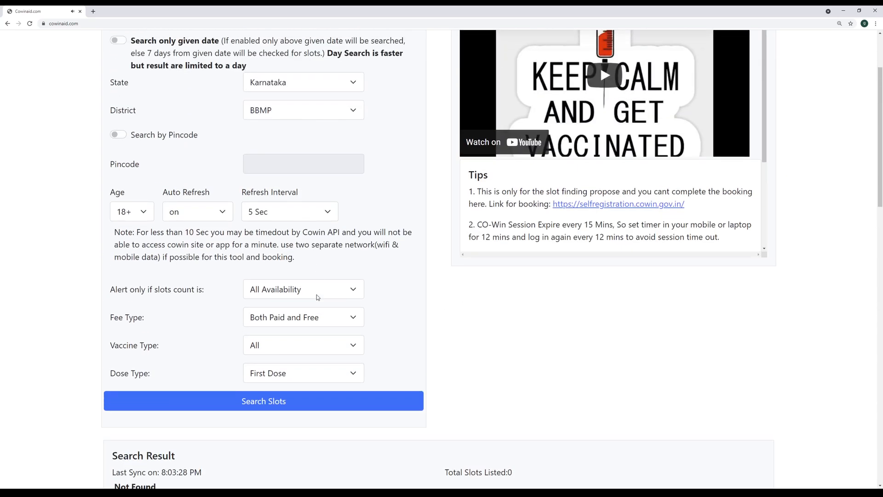
click(289, 211)
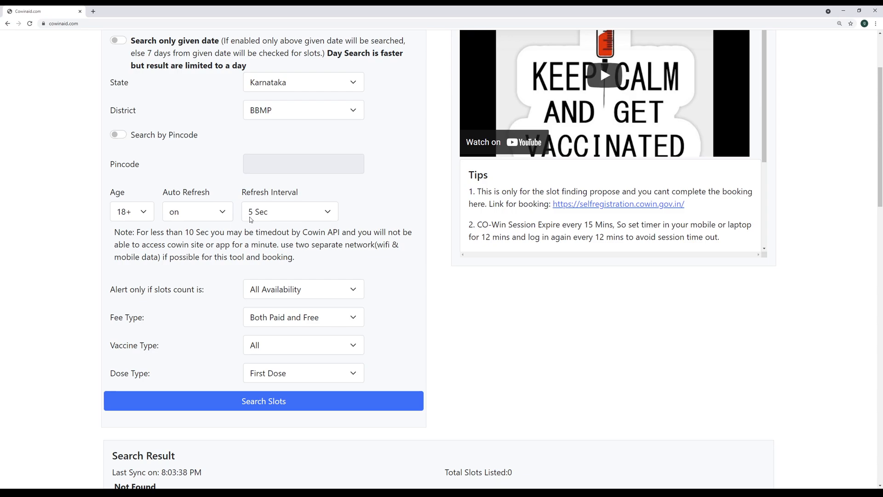
mouse_move(288, 242)
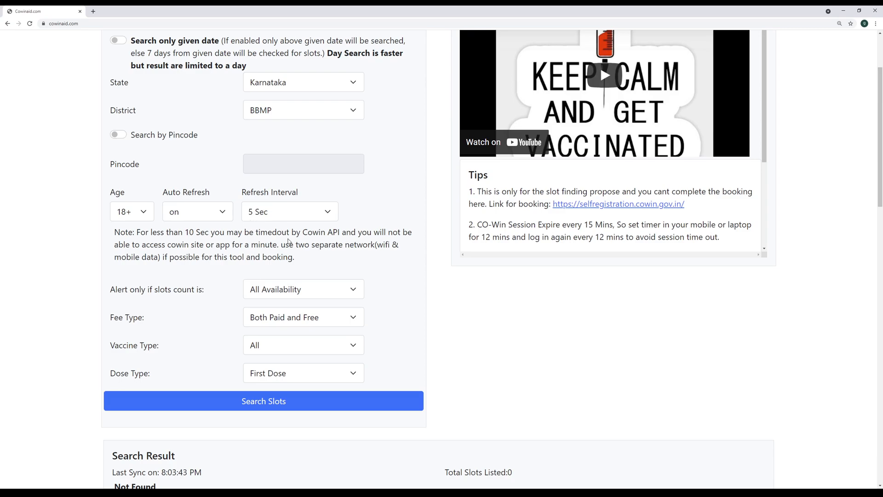
Step: Set the alert condition to 'More than 20 slots'
scroll(down, 3)
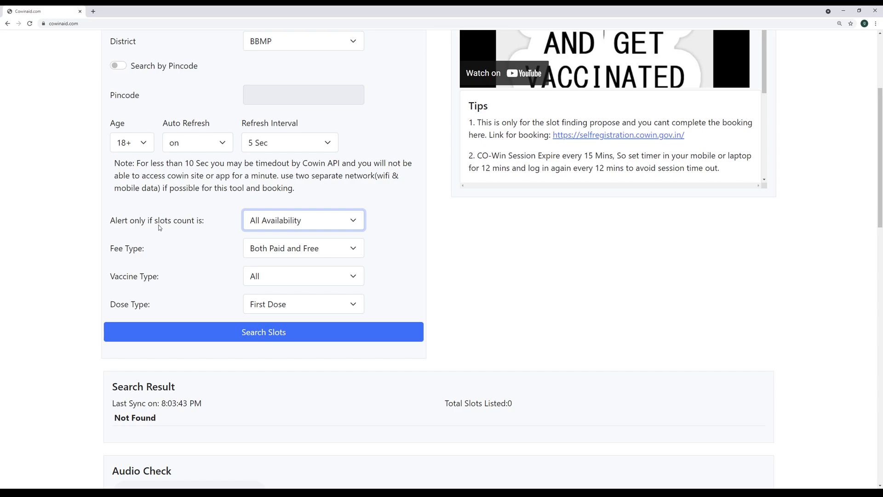
mouse_move(165, 231)
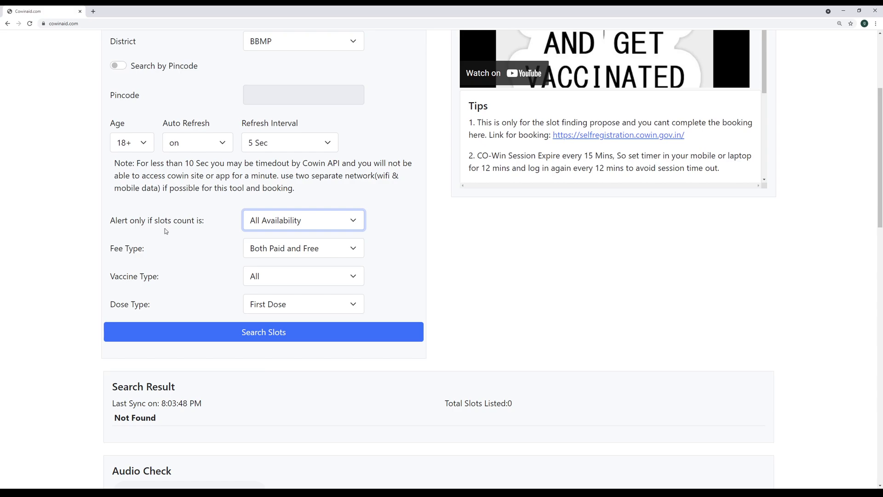
mouse_move(304, 259)
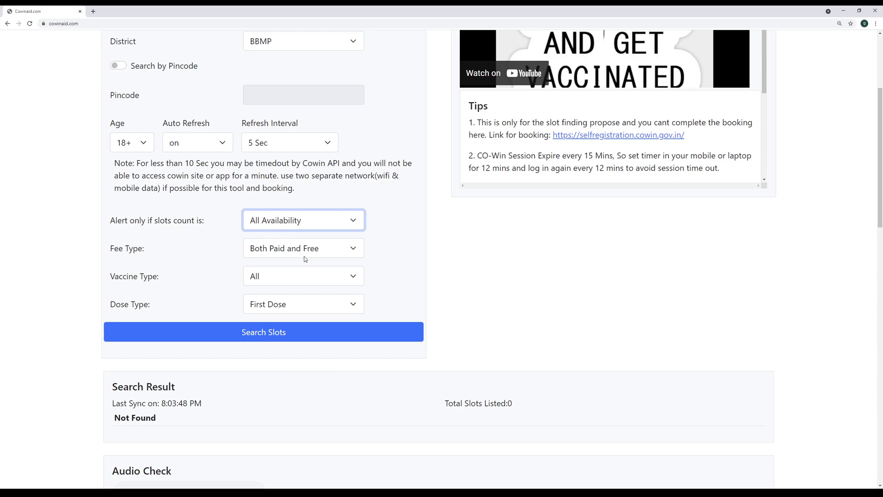
mouse_move(286, 235)
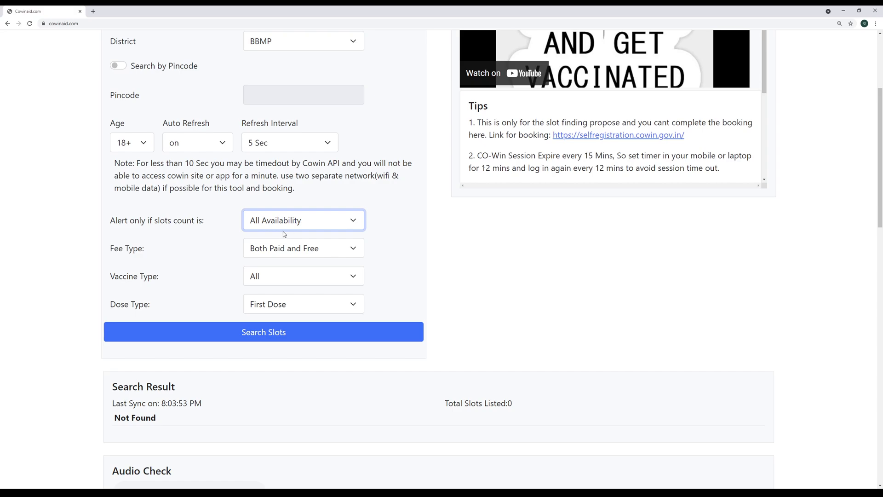
mouse_move(326, 319)
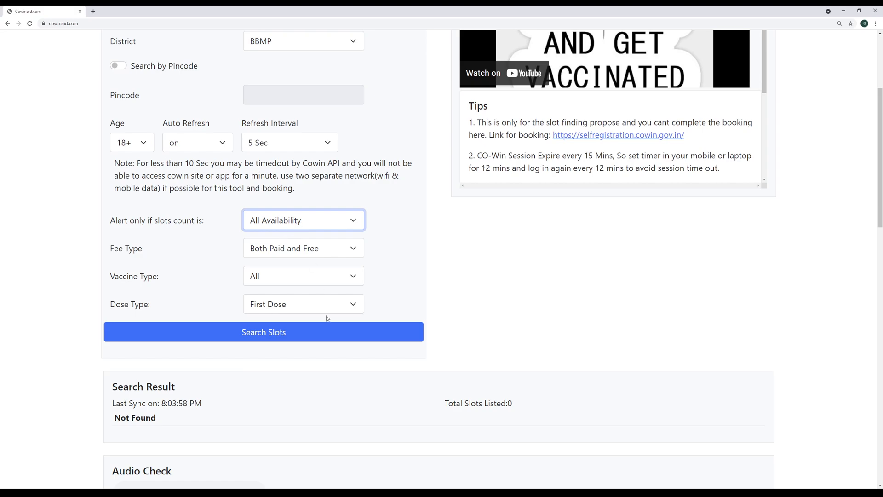
mouse_move(324, 247)
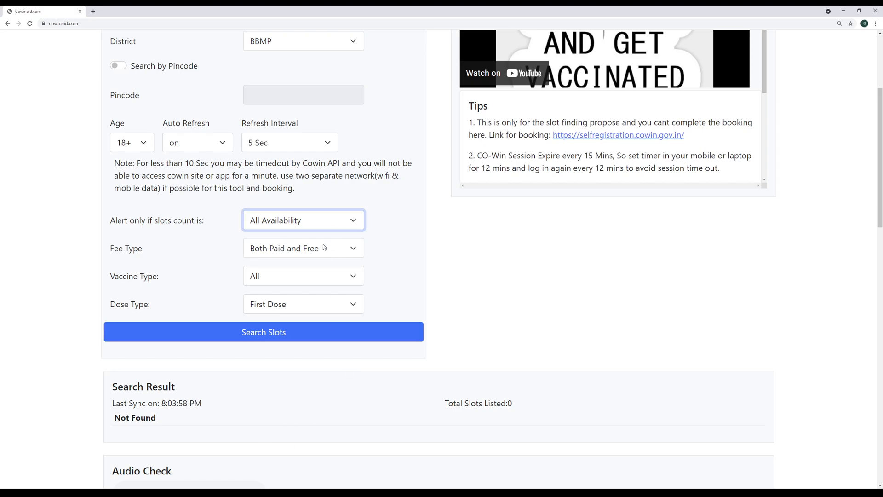
click(303, 220)
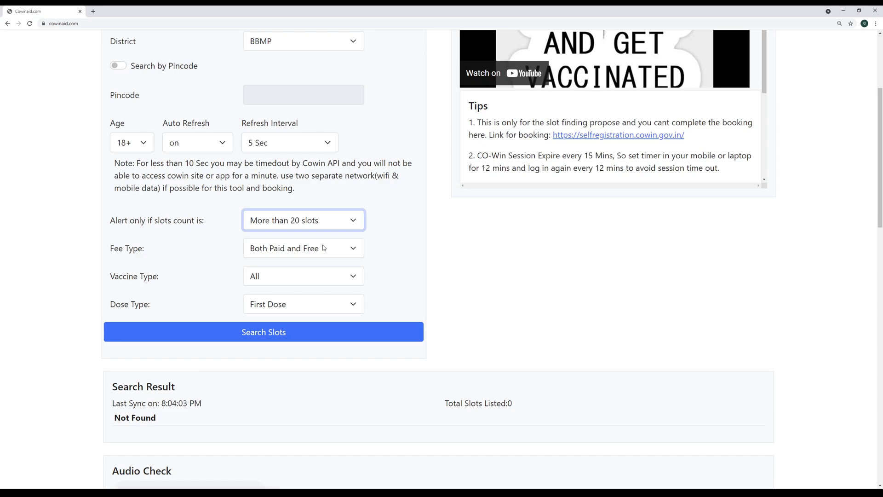
mouse_move(326, 226)
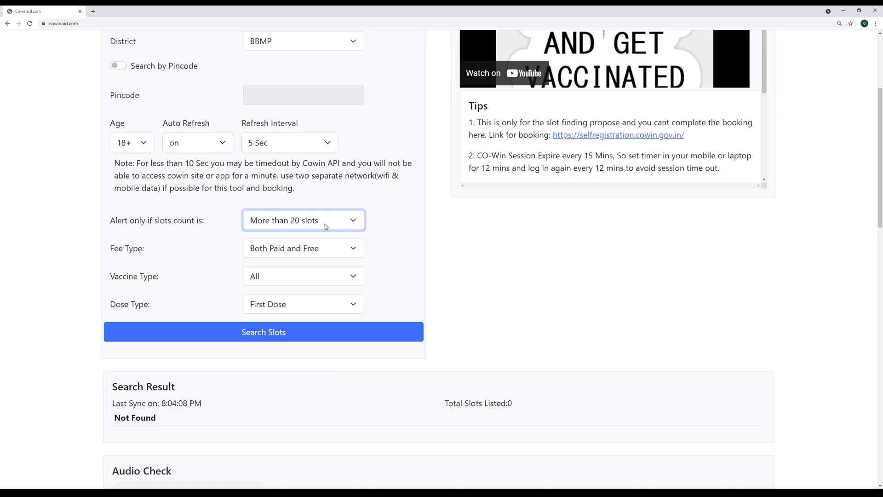
mouse_move(309, 228)
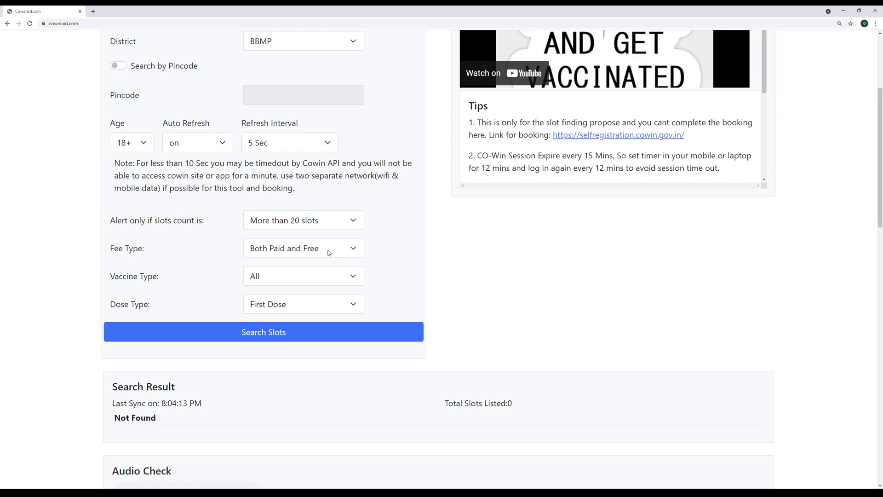
mouse_move(165, 248)
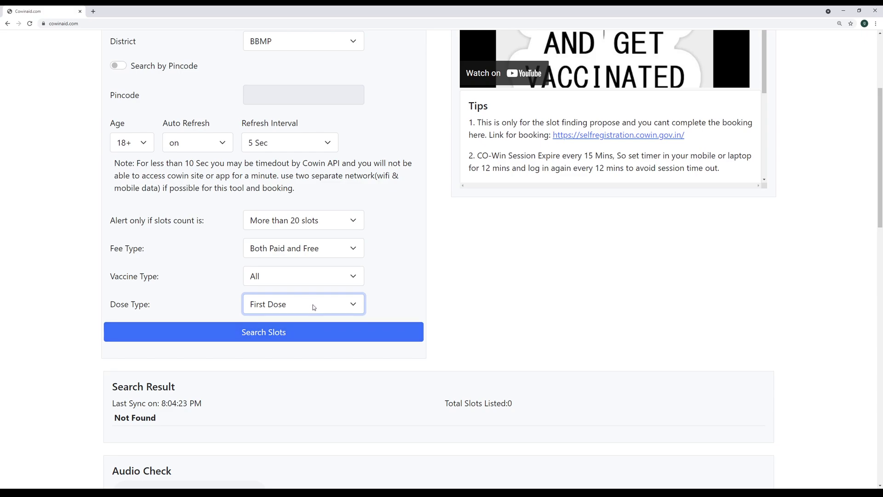
mouse_move(307, 272)
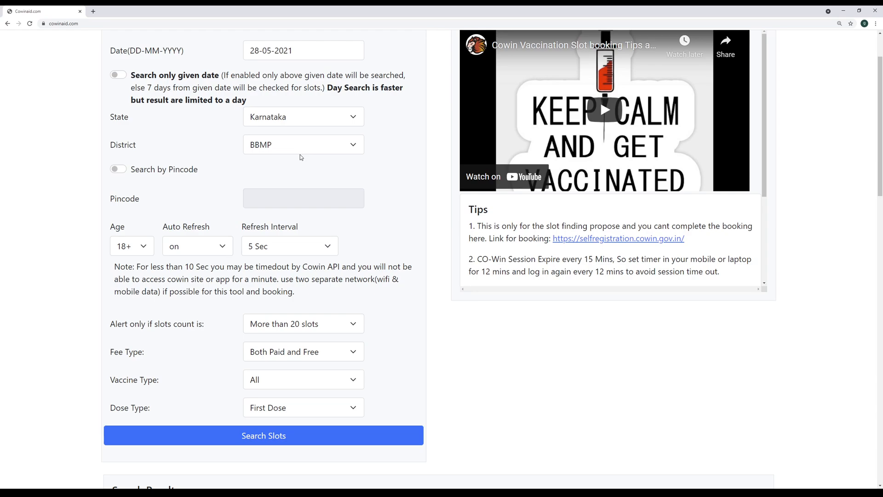
mouse_move(317, 214)
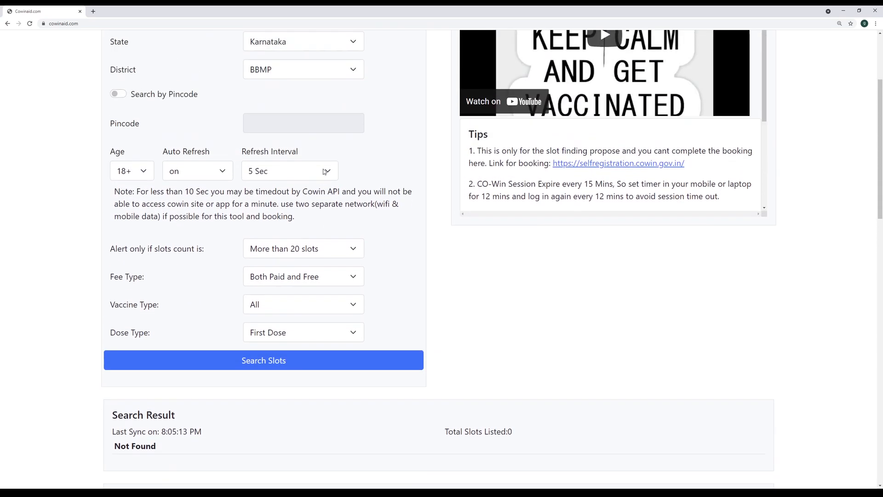
Step: Scroll down to the Search Result table listing the BBMP slots
scroll(down, 3)
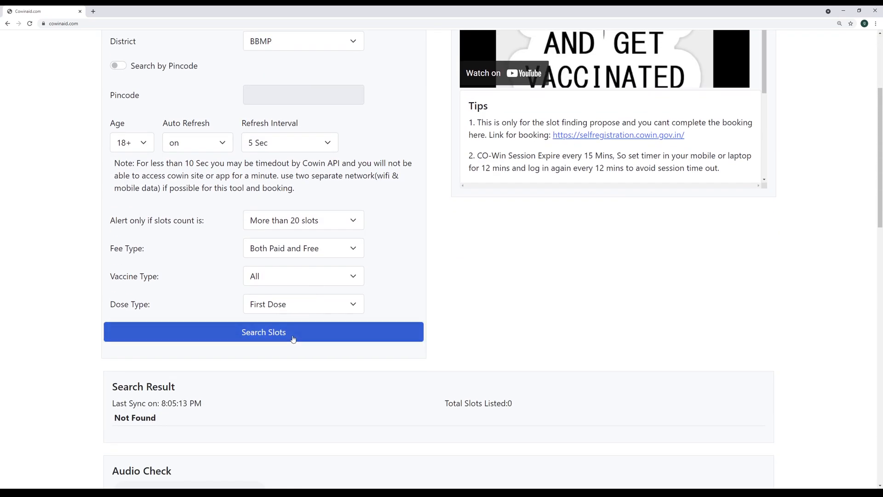
scroll(down, 3)
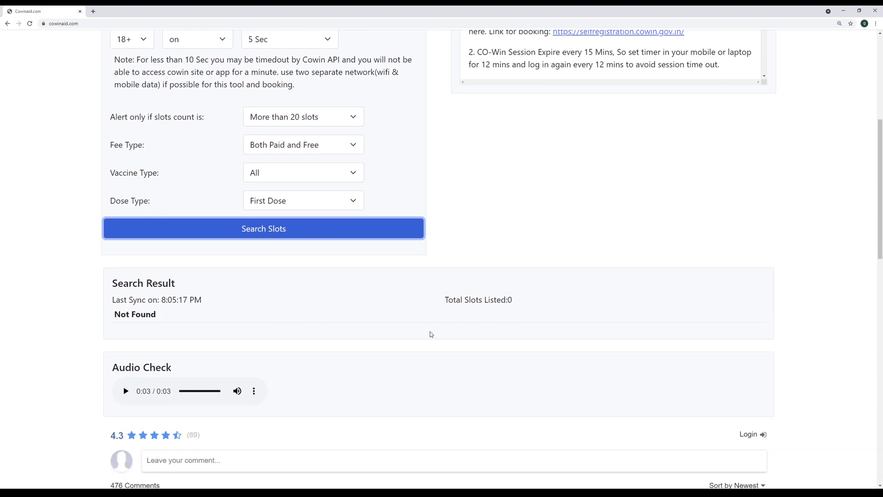
mouse_move(104, 398)
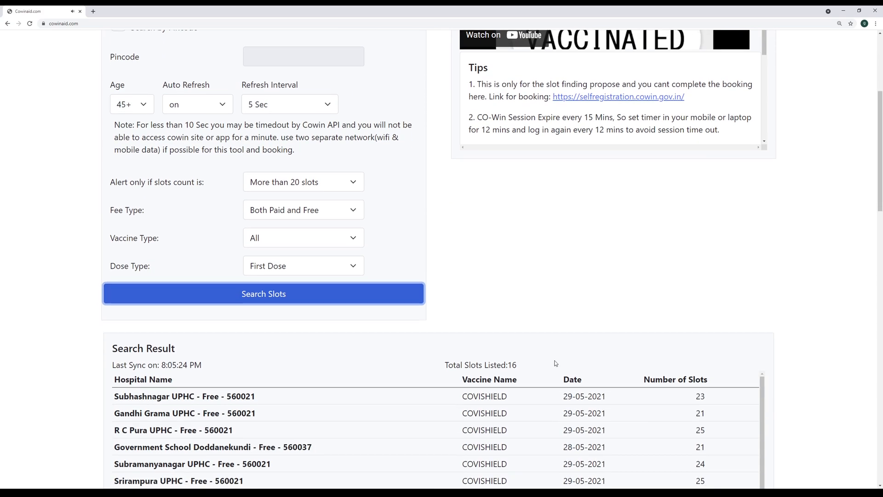
scroll(down, 3)
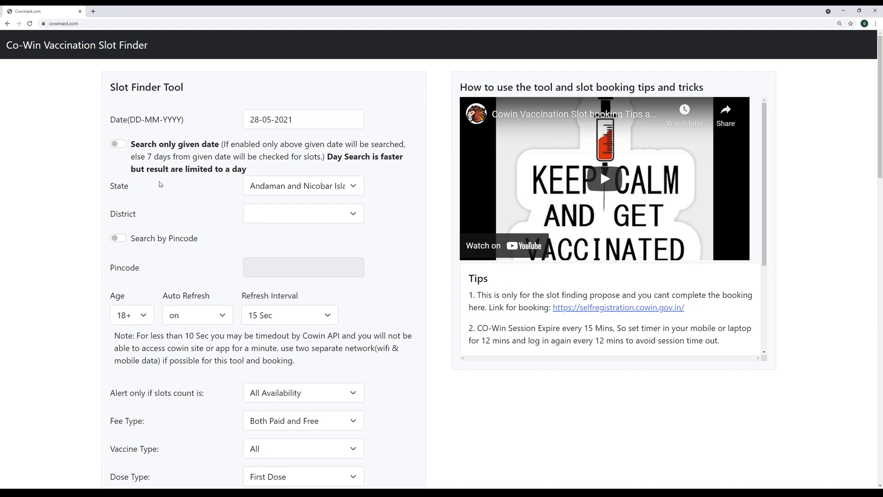
mouse_move(392, 162)
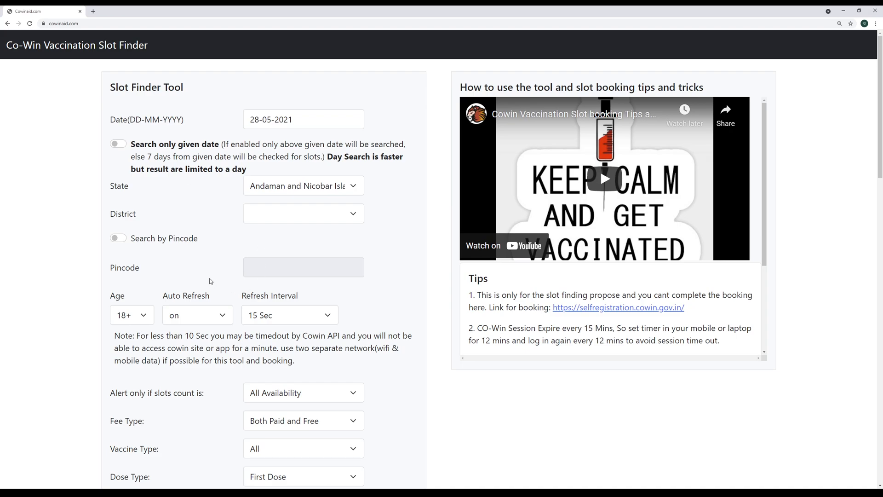
mouse_move(236, 191)
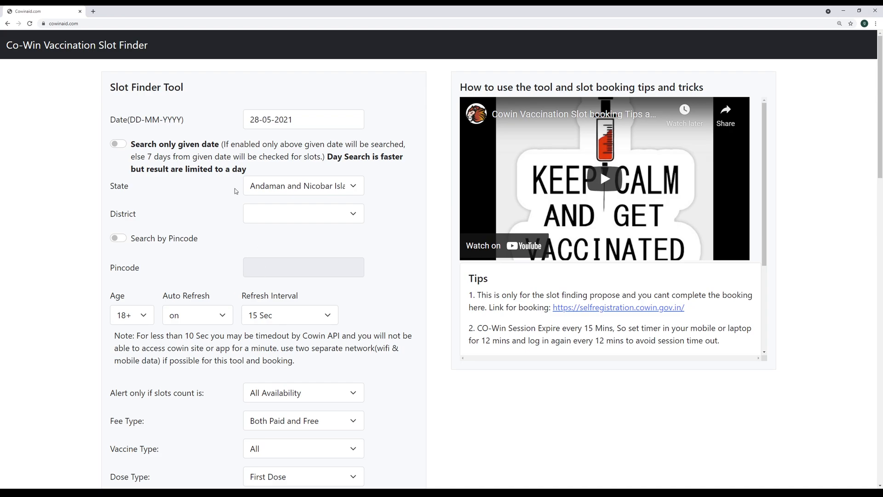
mouse_move(233, 186)
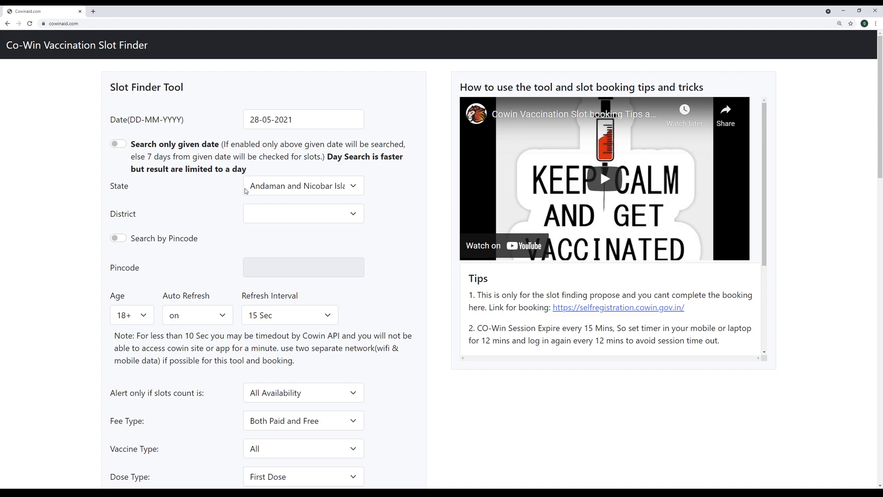
Step: Turn on 'Search only given date' so results are limited to 28-05-2021
scroll(down, 3)
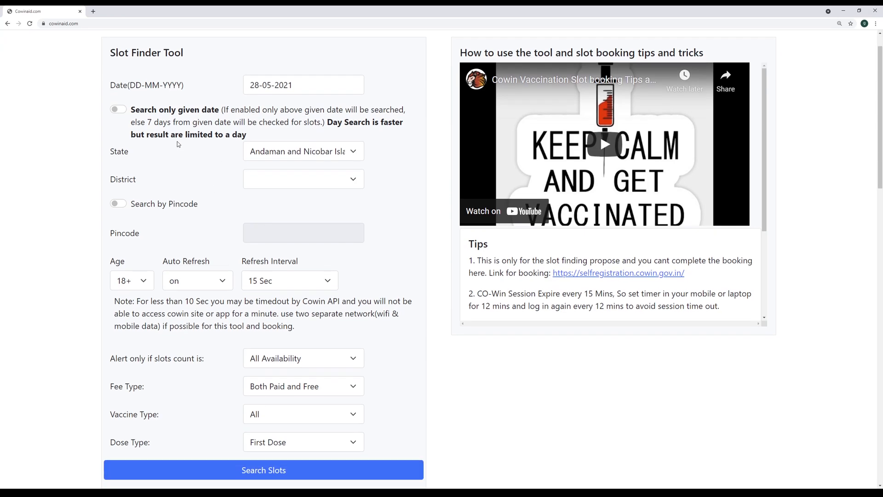
click(116, 108)
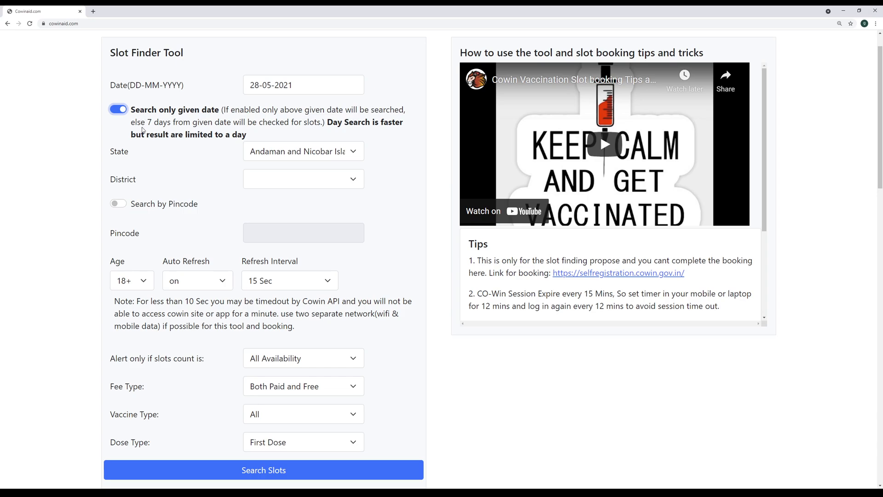
double_click(145, 109)
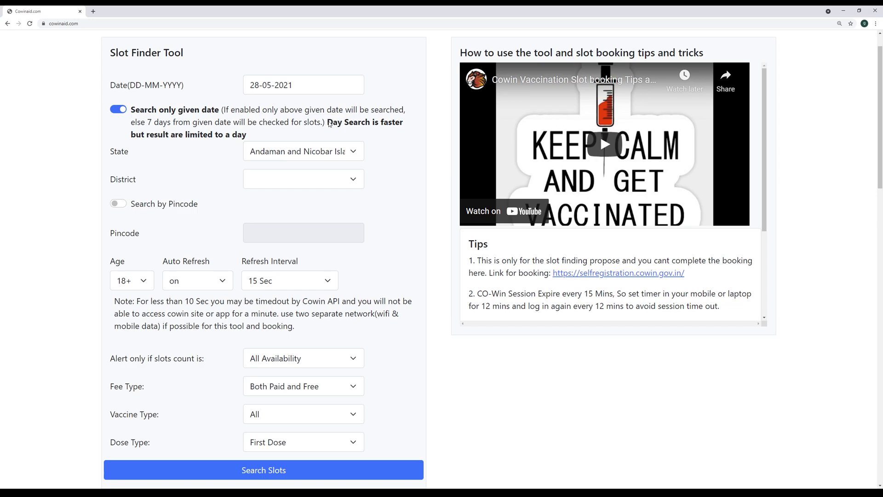
mouse_move(332, 126)
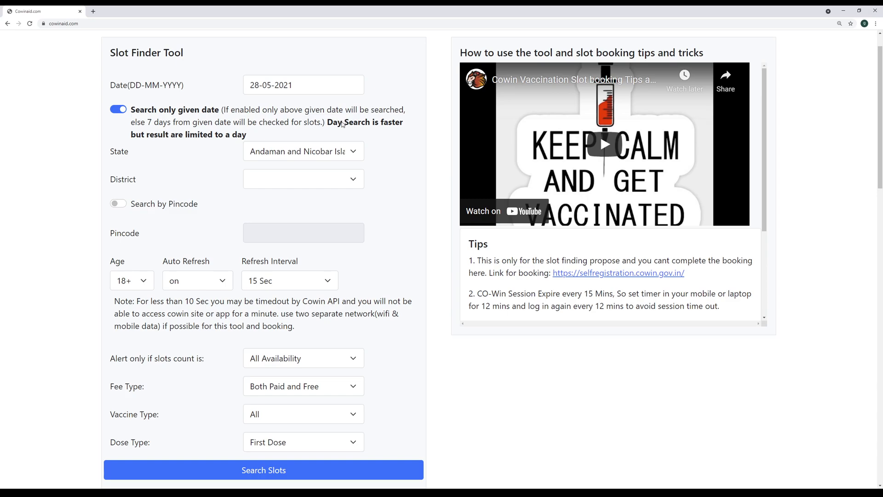
mouse_move(223, 99)
text(9)
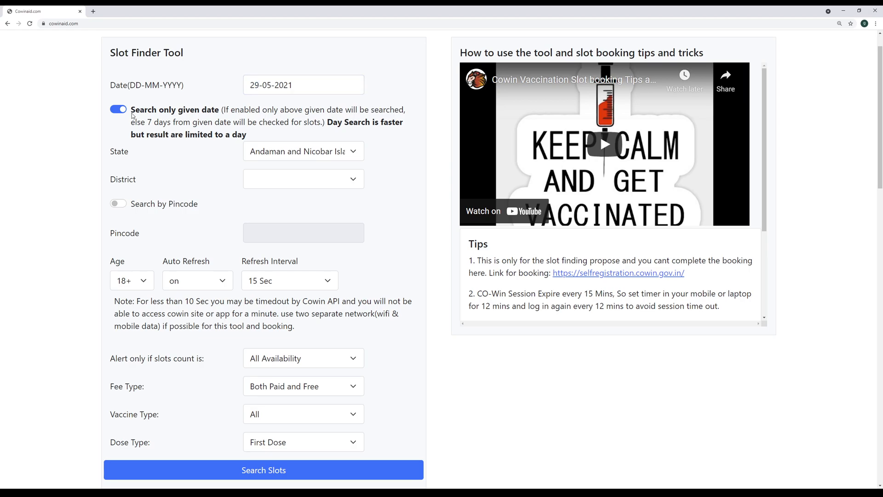
mouse_move(253, 102)
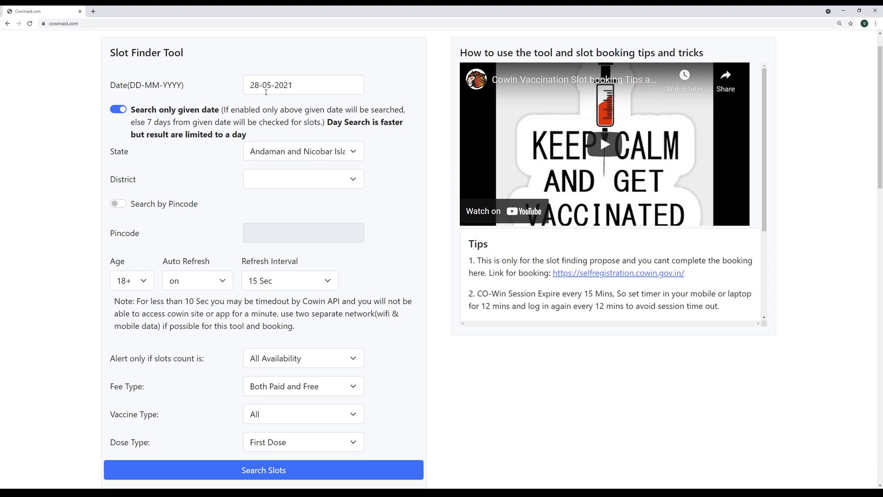
Step: Set date 29-05-2021, state Karnataka, district BBMP and 5 Sec refresh interval
click(305, 84)
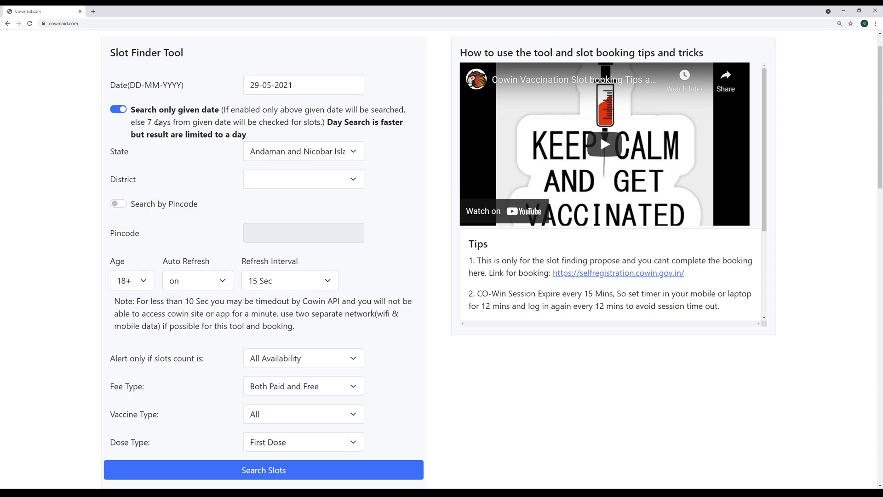
mouse_move(329, 122)
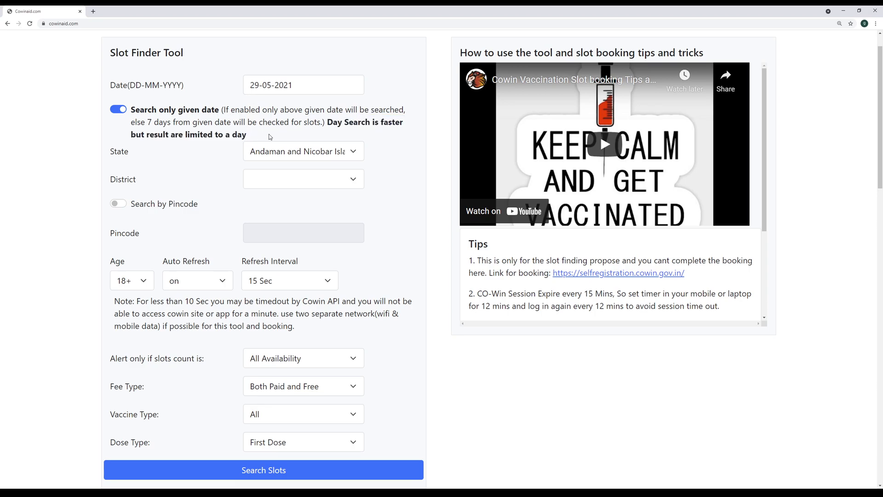
mouse_move(283, 140)
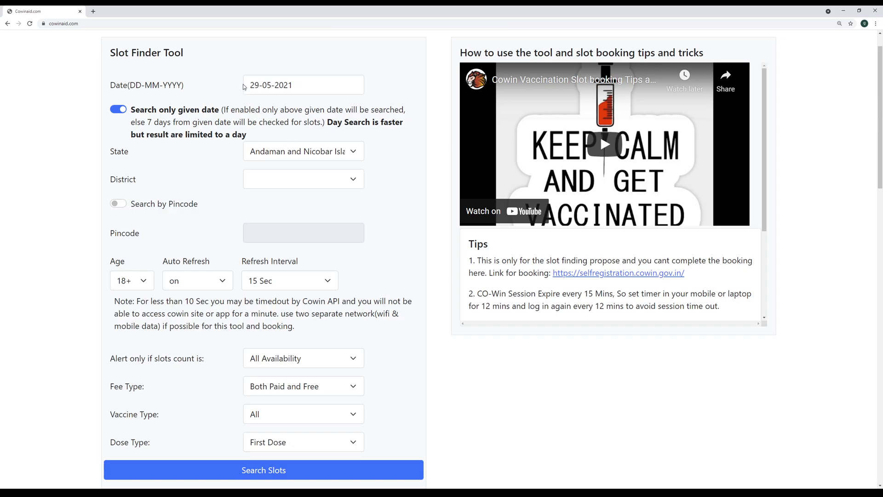
click(303, 151)
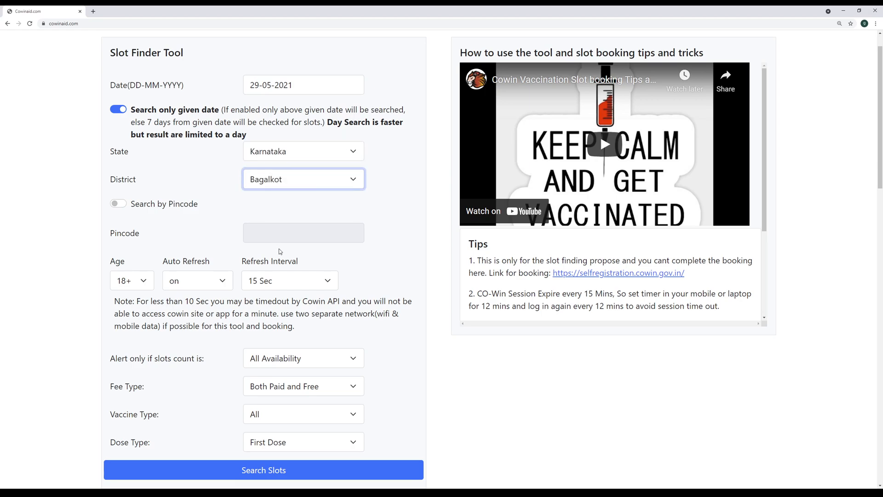
click(303, 179)
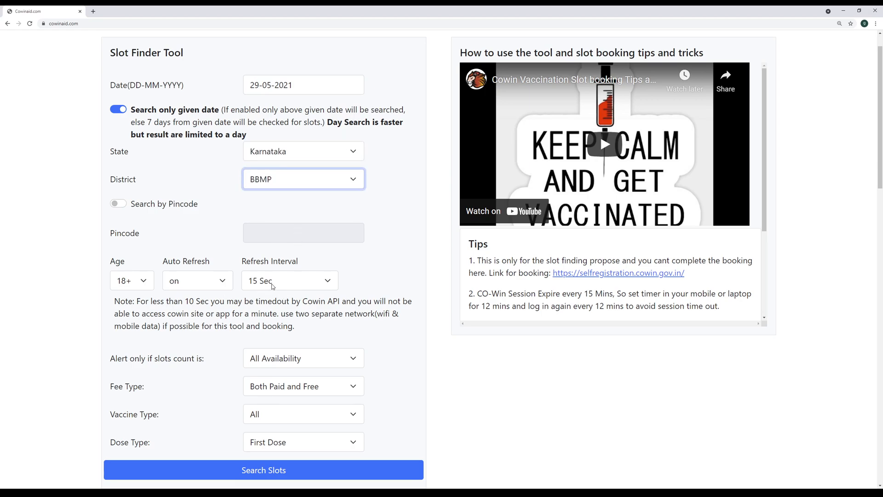
click(289, 281)
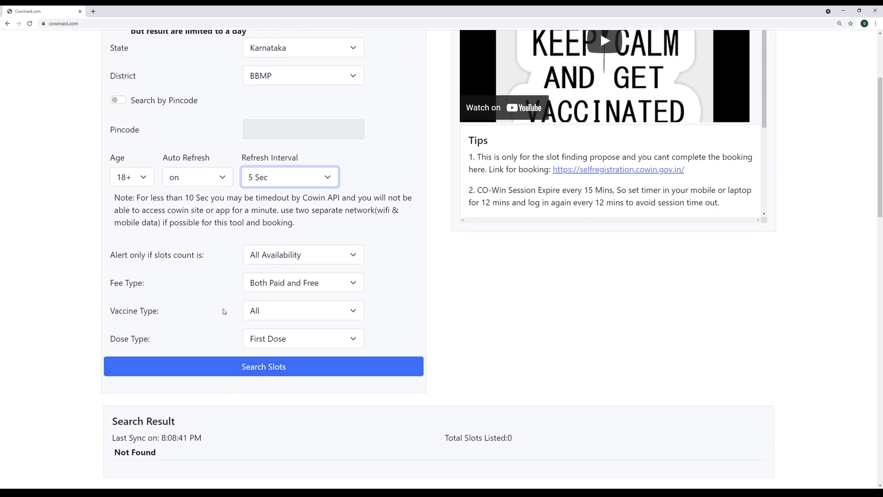
mouse_move(396, 380)
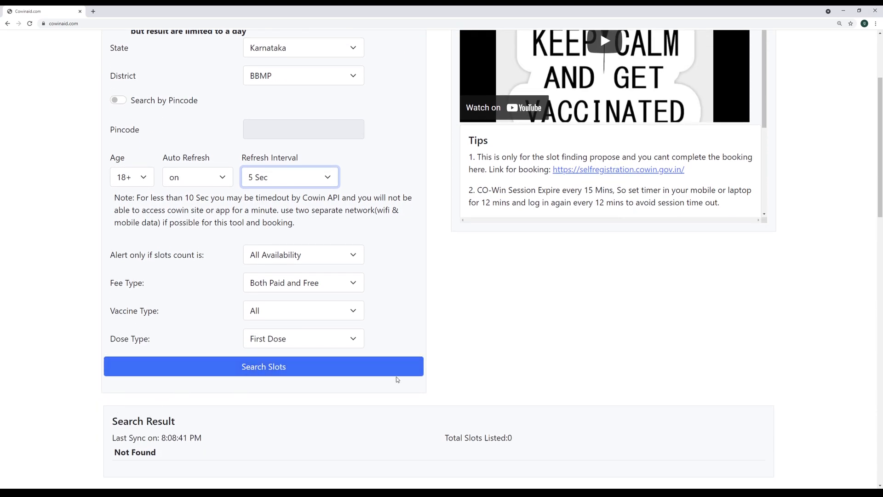
drag(469, 140, 719, 202)
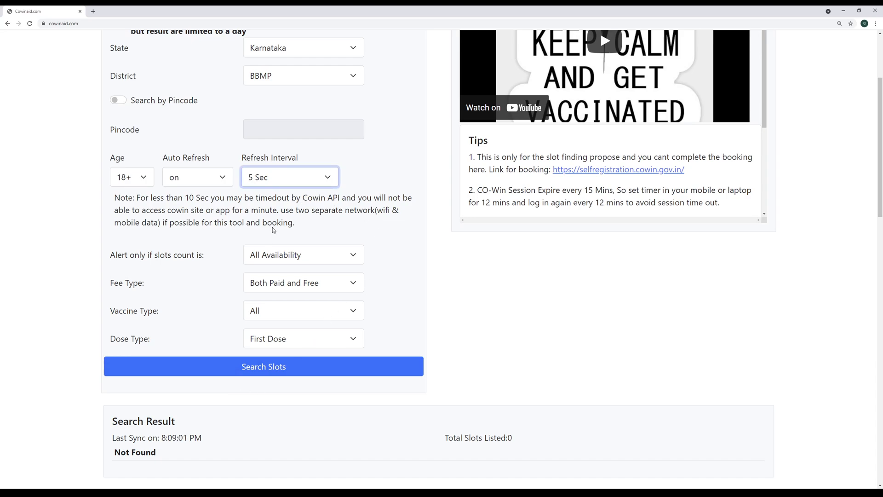
click(289, 177)
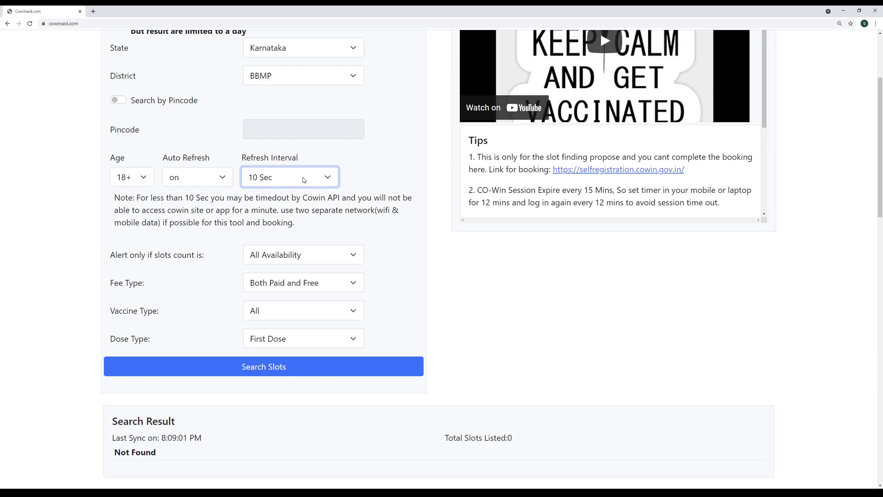
mouse_move(212, 316)
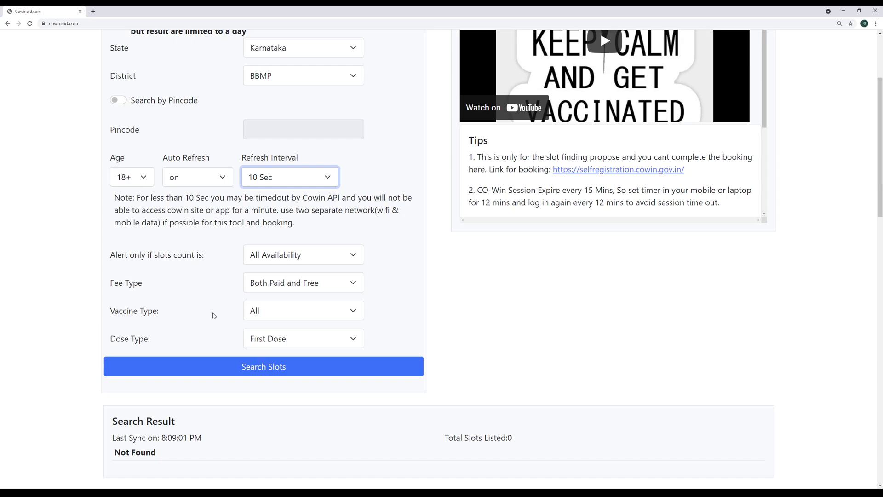
click(289, 176)
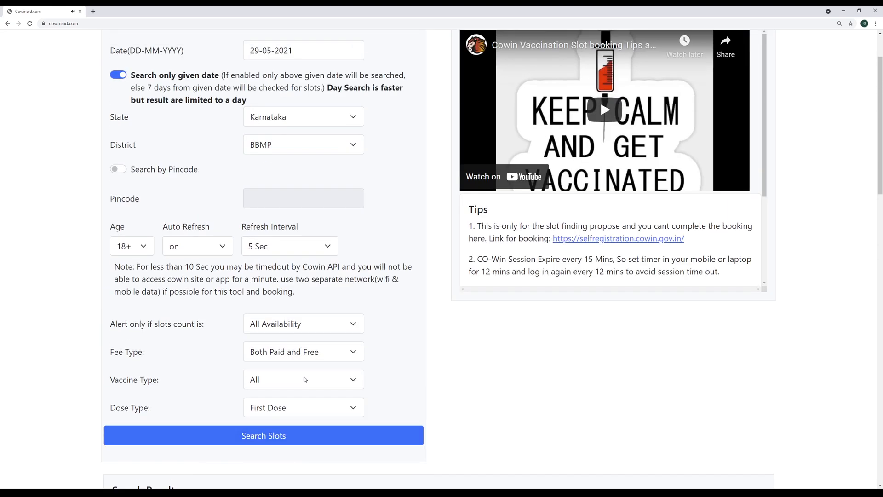
mouse_move(195, 390)
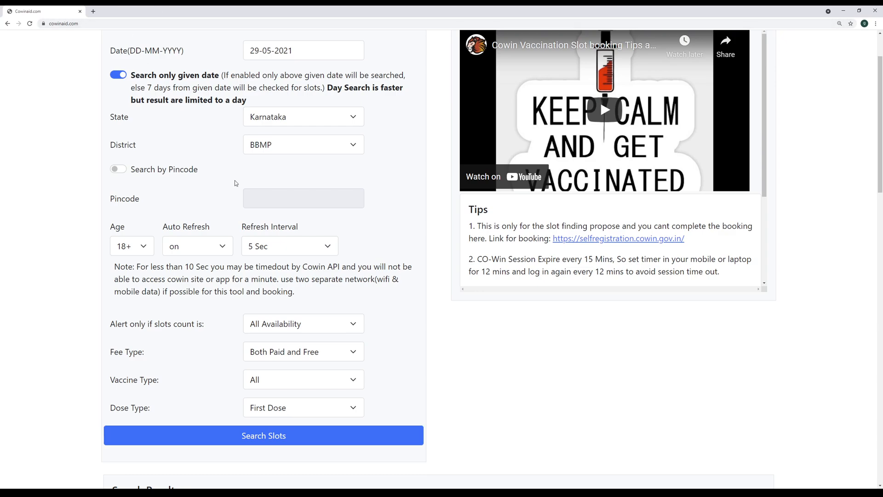
mouse_move(283, 260)
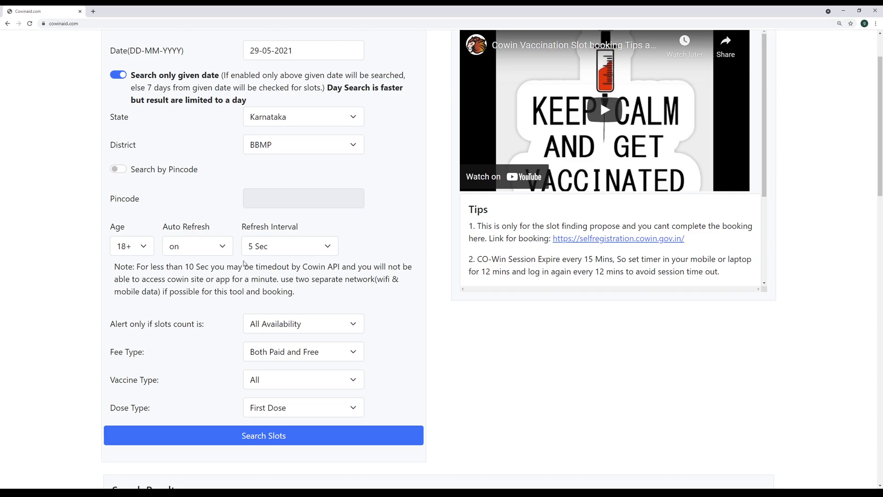
scroll(down, 3)
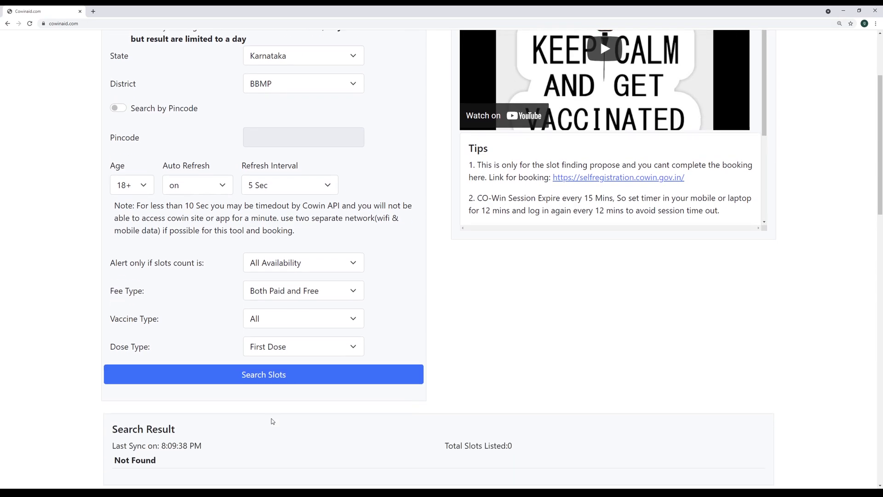
scroll(down, 3)
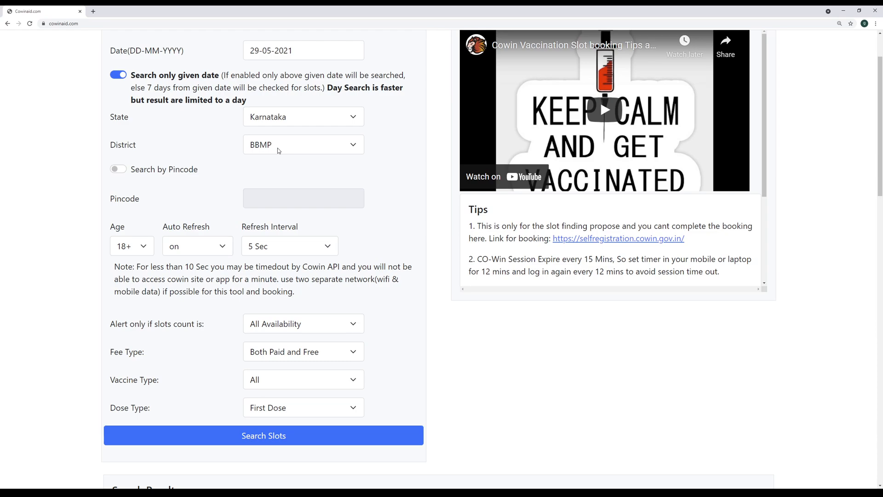
mouse_move(297, 126)
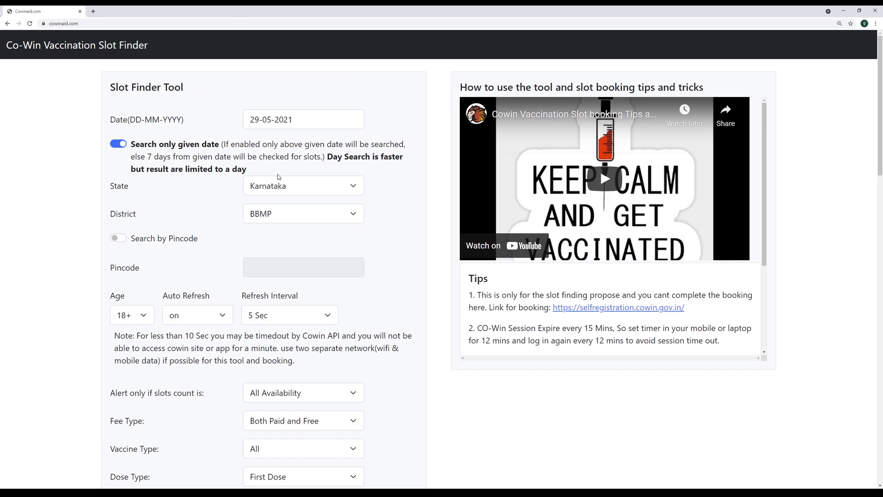
mouse_move(238, 115)
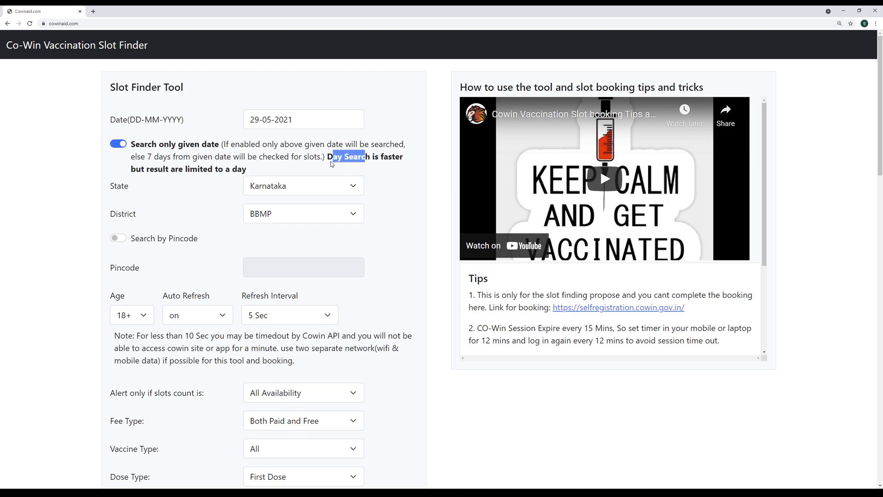
mouse_move(293, 356)
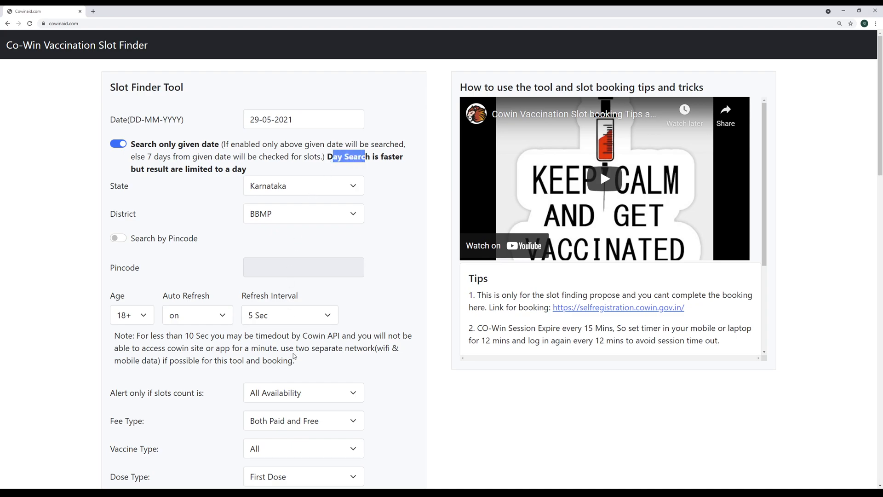
mouse_move(293, 356)
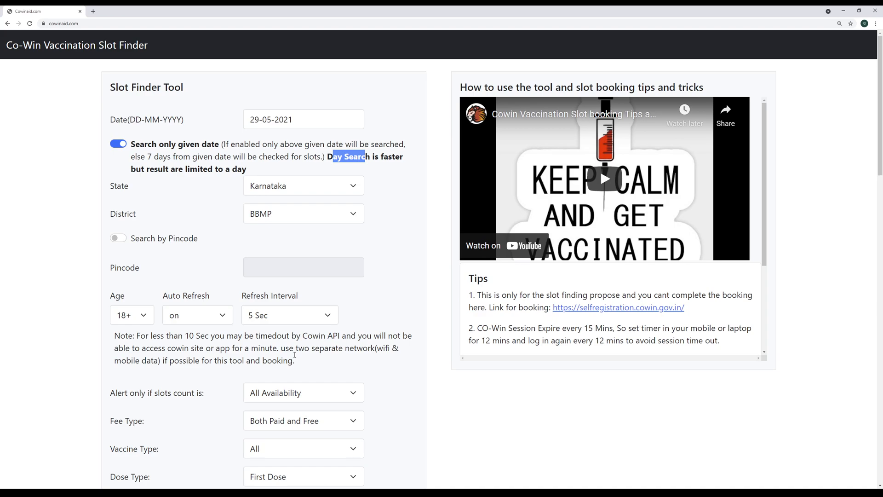
Step: Scroll to Search Result and watch auto-refresh for the ST THERESAS HOSPITAL slot
scroll(down, 3)
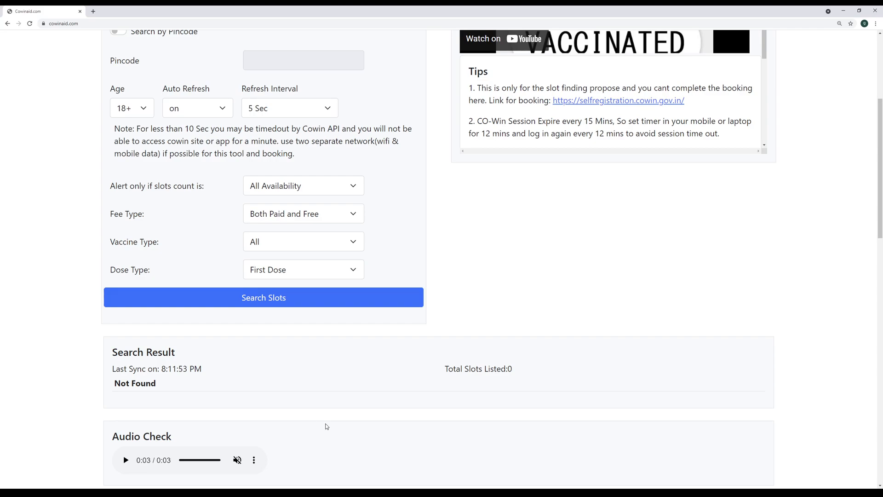
mouse_move(334, 415)
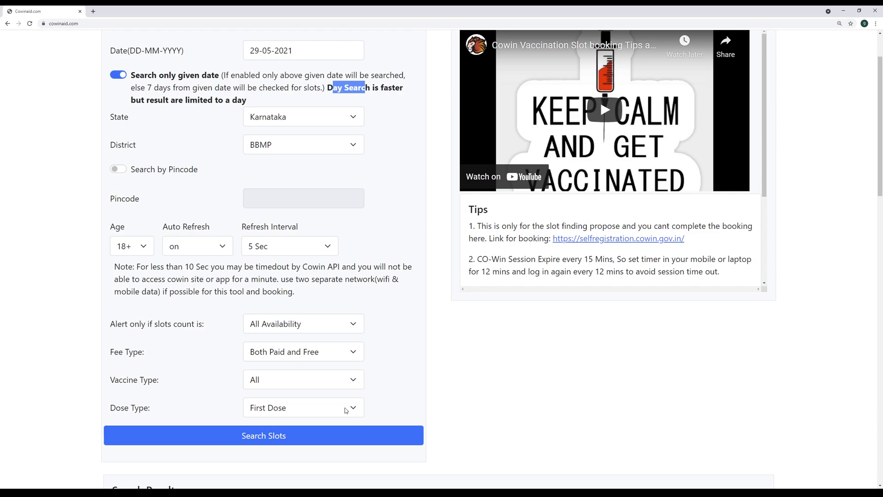
scroll(down, 3)
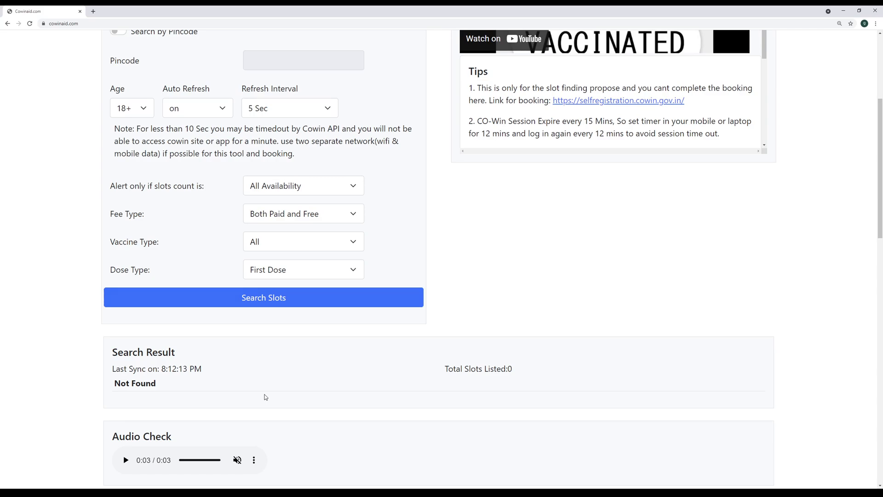
mouse_move(275, 386)
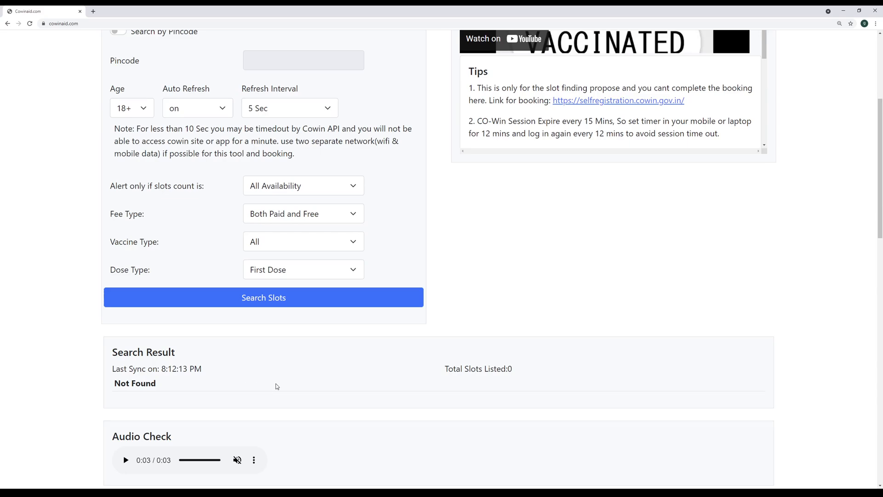
mouse_move(253, 393)
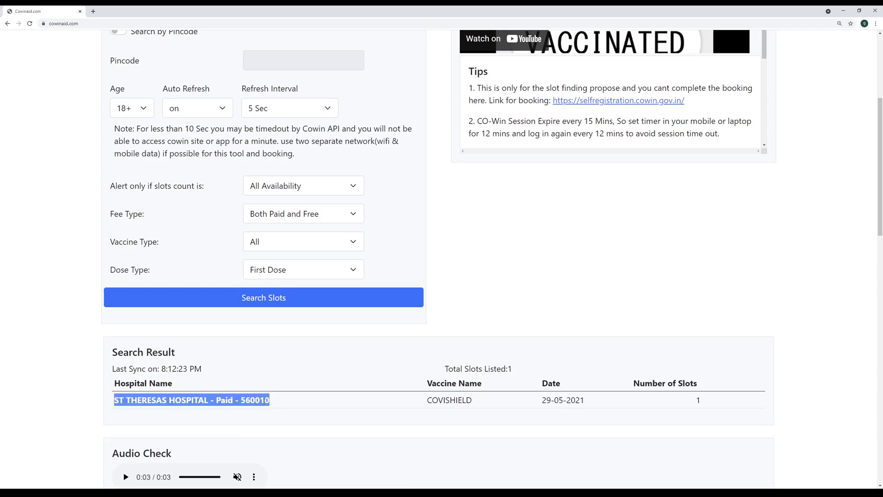
Step: Deselect the highlighted hospital name as the next refresh returns Not Found
click(126, 477)
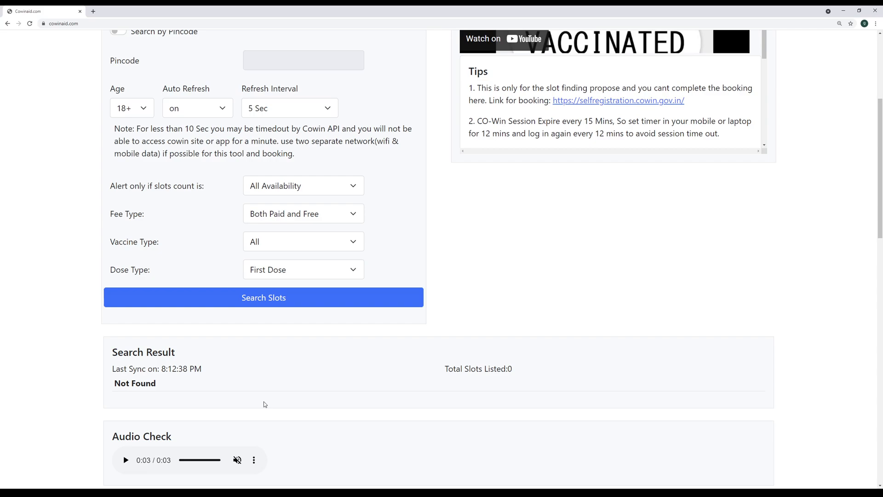
mouse_move(268, 364)
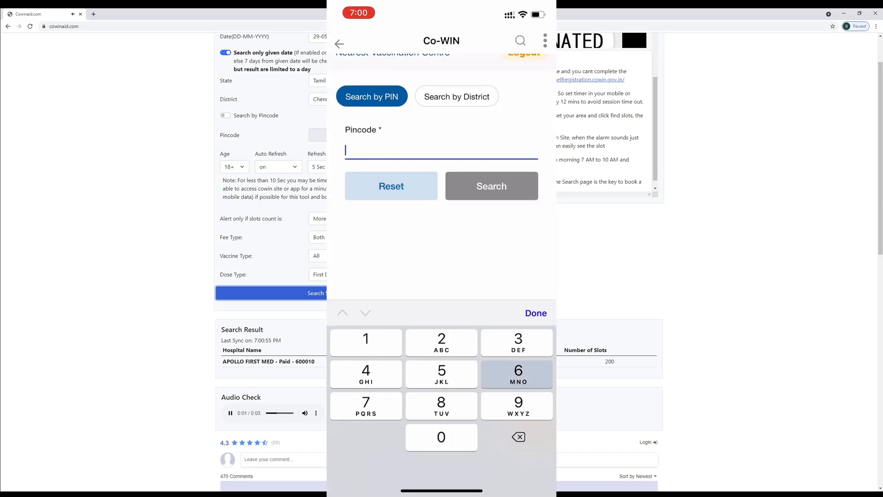
Step: Search pincode 600010 and begin booking the 200 Covishield slot at APOLLO FIRST MED
text(600010)
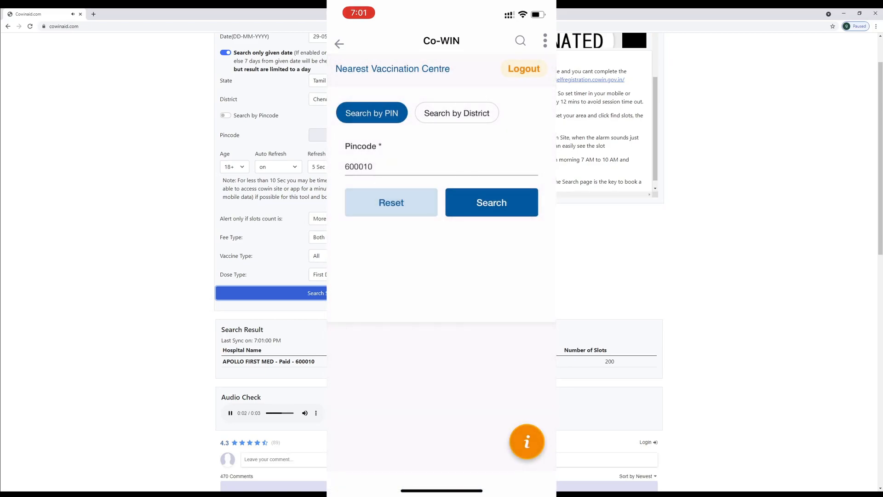
click(490, 202)
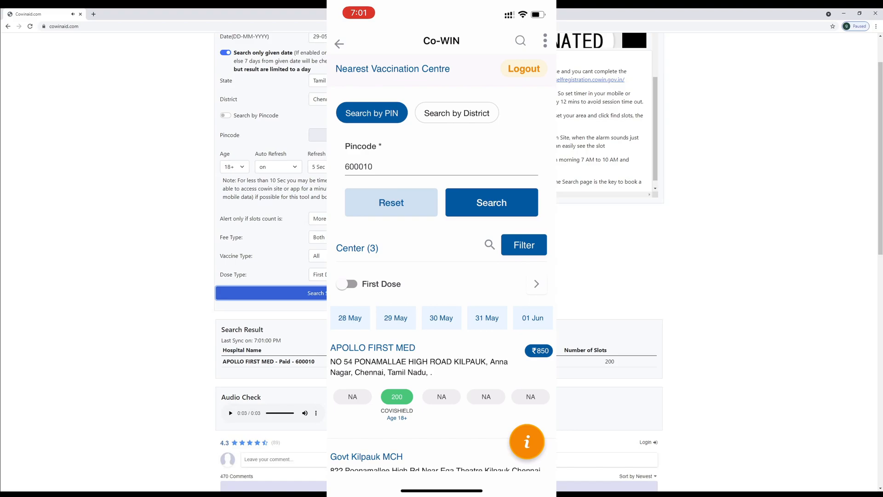
click(229, 413)
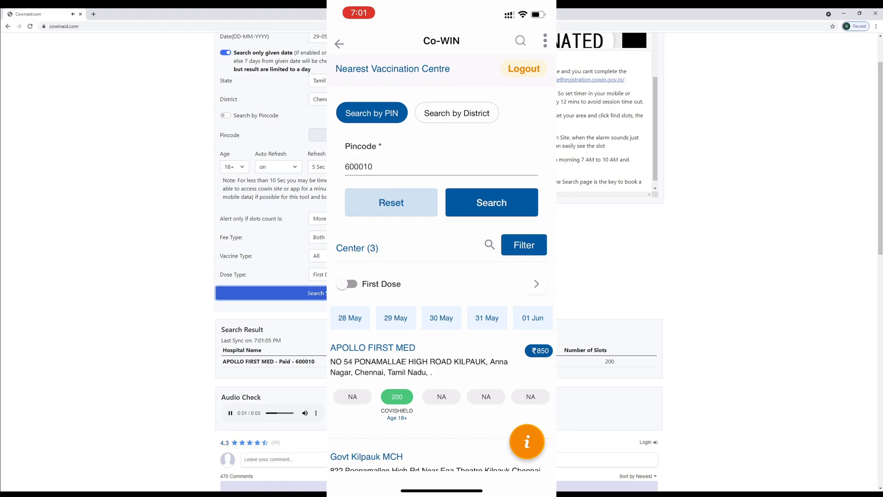
click(397, 397)
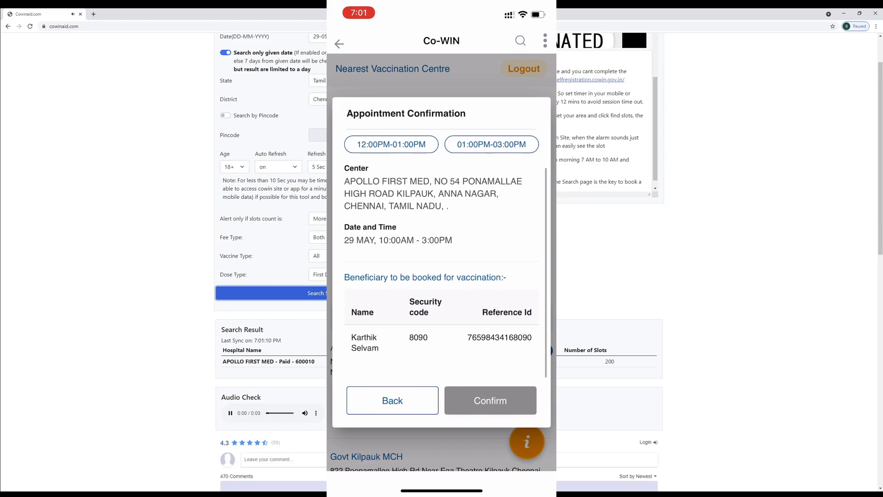
click(490, 145)
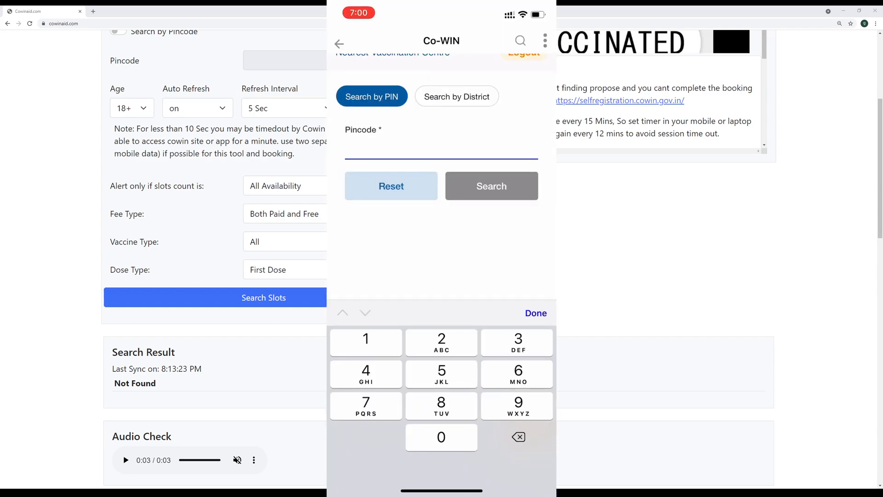
Step: Search pincode 600010 again and reach the Apollo First Med appointment confirmation, then leave the app
text(600010)
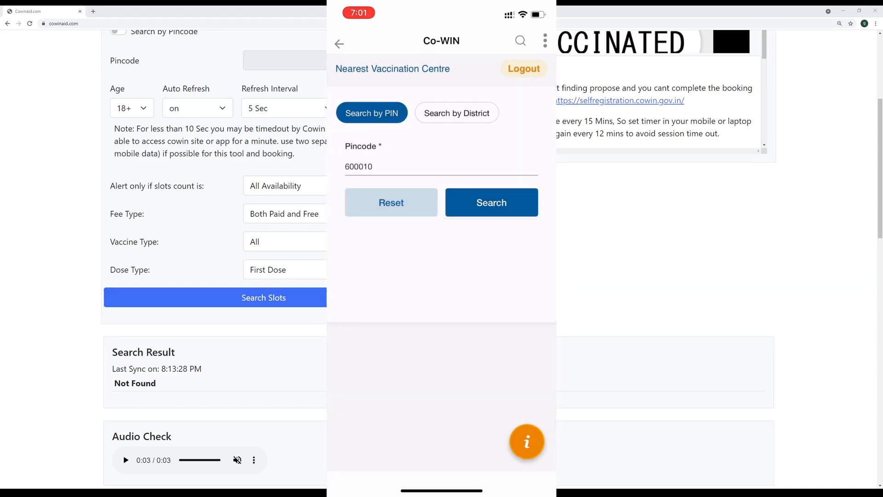
click(491, 202)
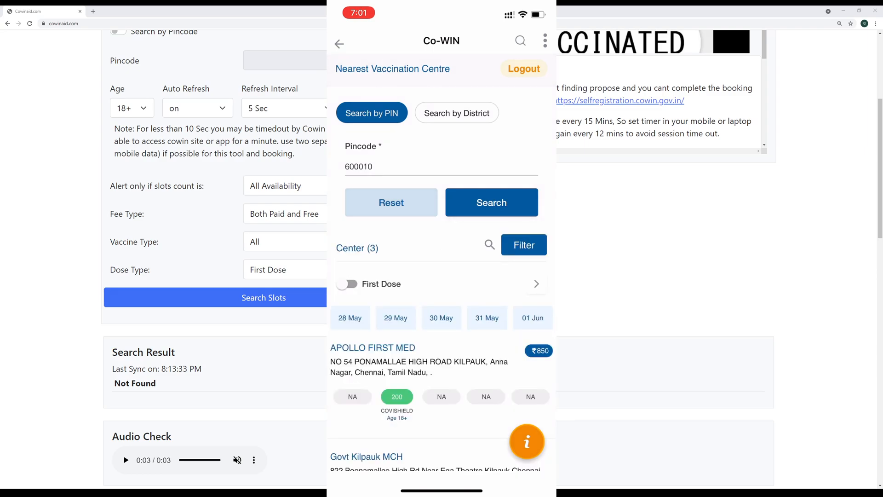
click(396, 397)
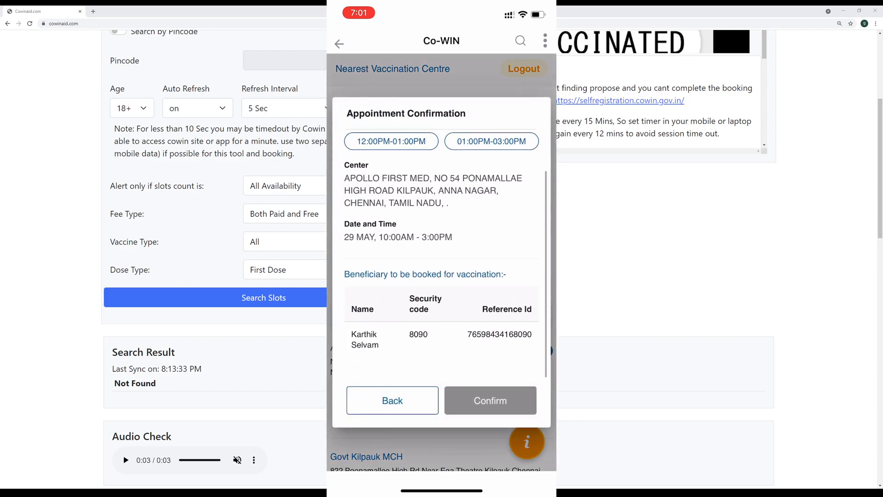
click(490, 140)
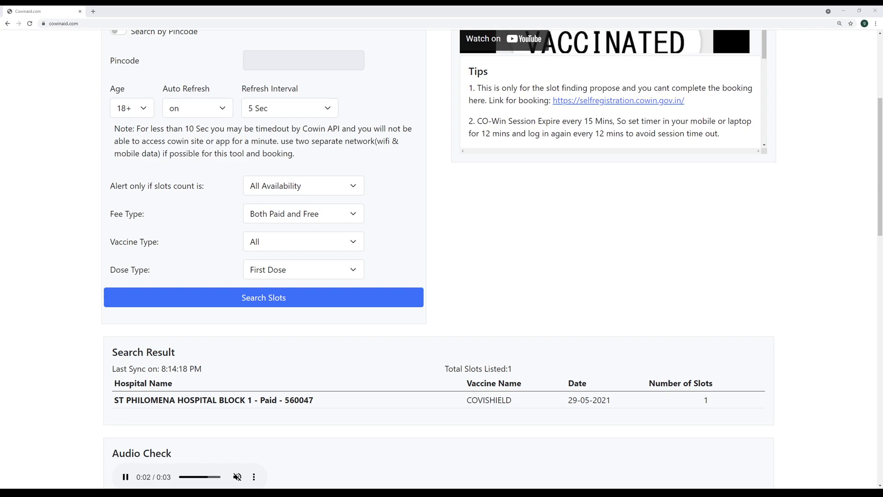
Step: Set the slot-count alert threshold to 'More than 20 slots'
click(302, 185)
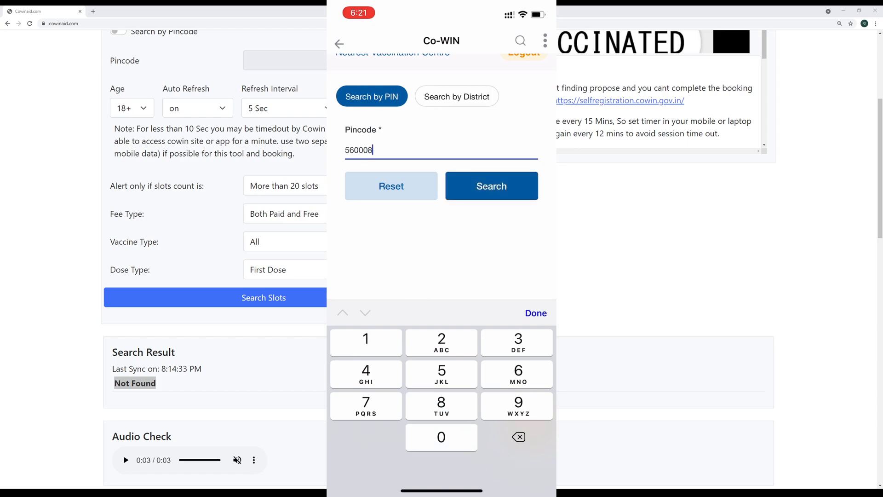
Step: Search pincode 560008 and browse the centre list to Kids Clinic India's 100 Covishield 45+ slots
click(490, 186)
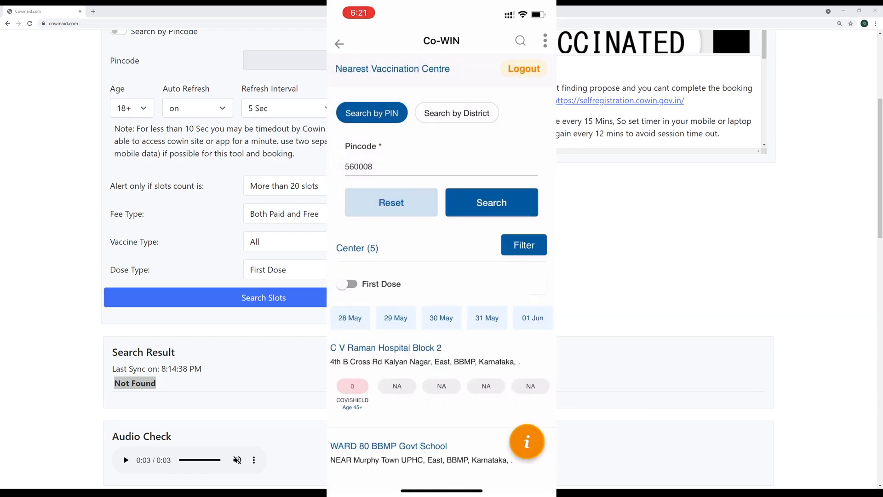
scroll(down, 3)
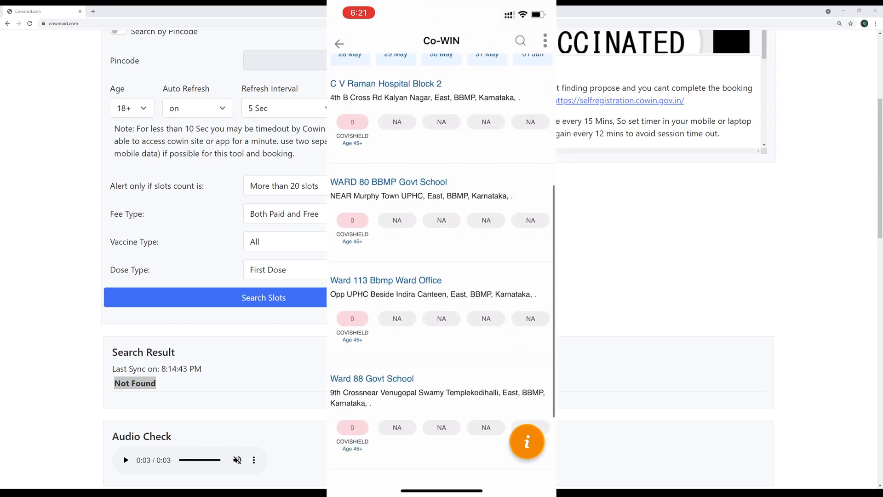
scroll(up, 3)
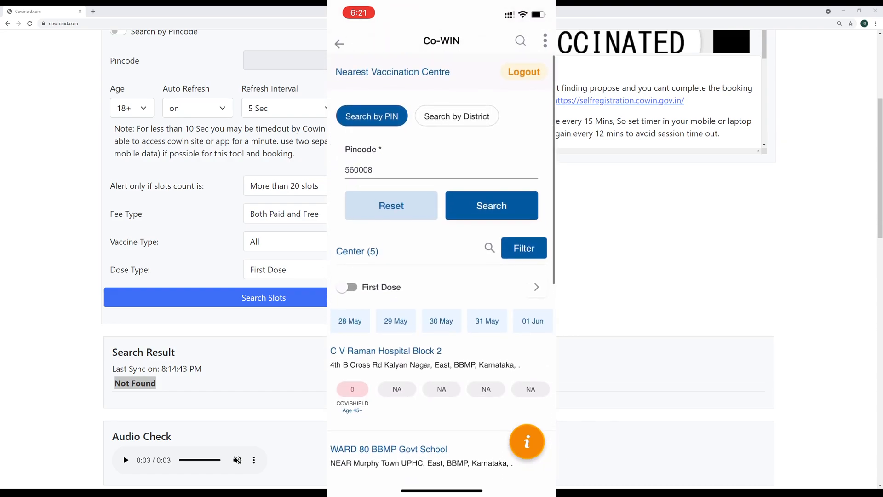
click(491, 205)
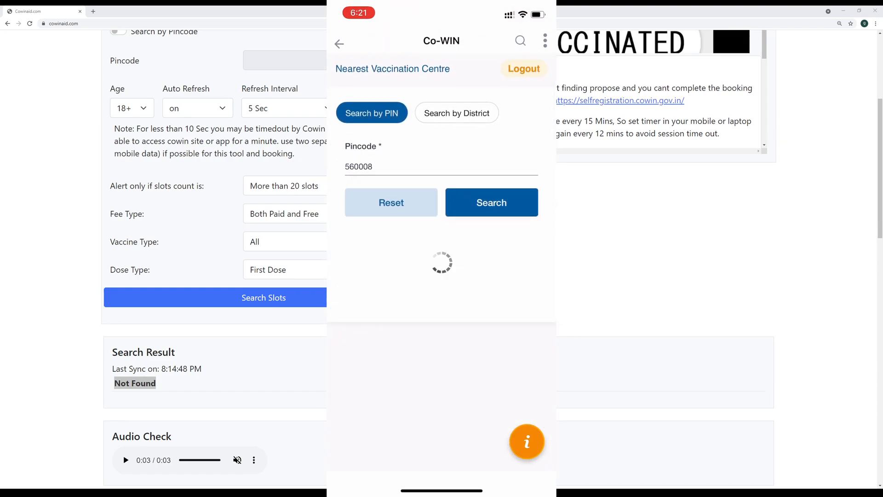
click(491, 202)
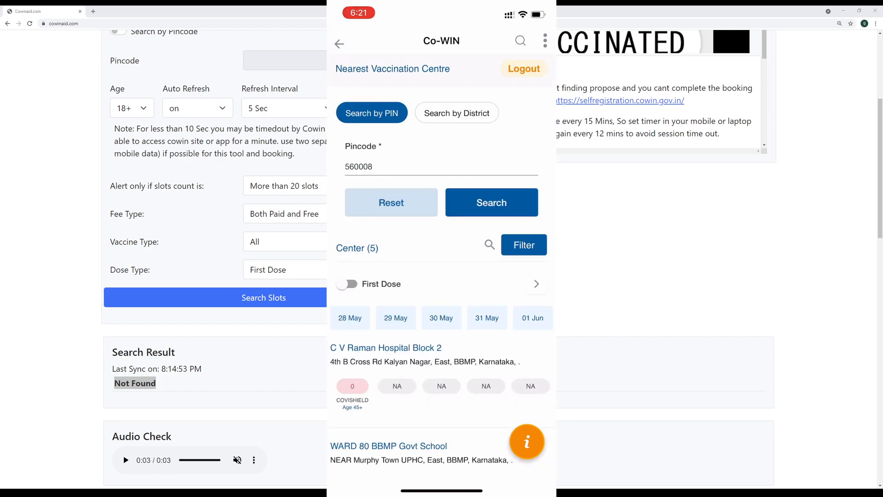
scroll(down, 3)
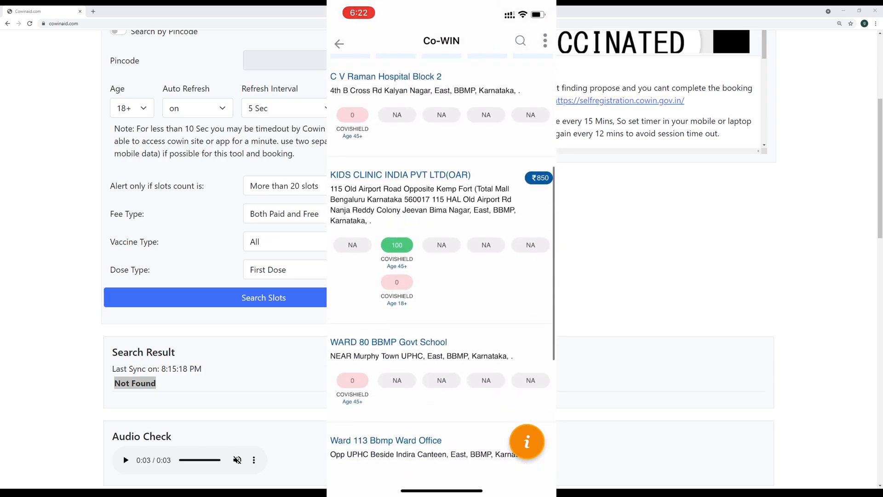
scroll(down, 3)
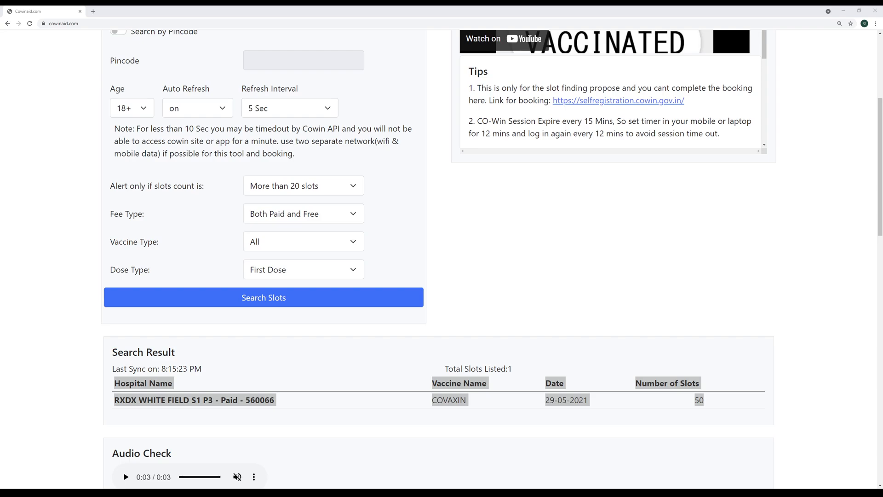
Step: Review the result listing 50 COVAXIN slots at RXDX WHITE FIELD on 29-05-2021
click(124, 476)
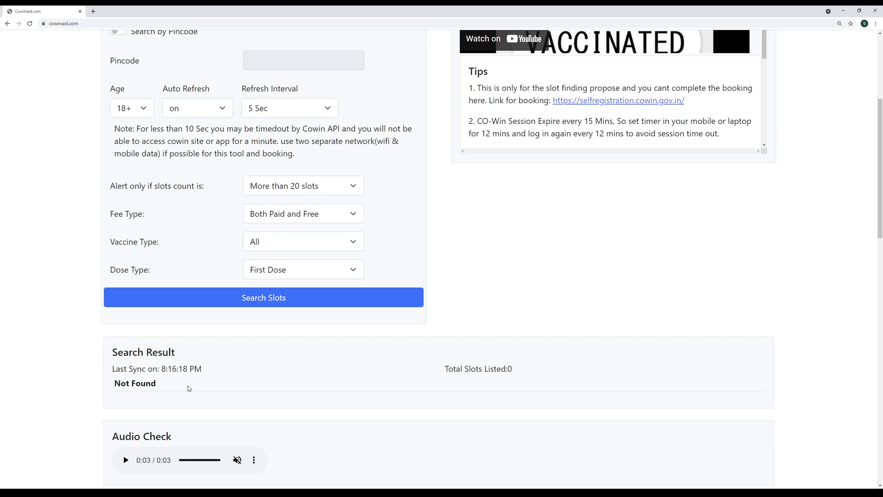
mouse_move(301, 370)
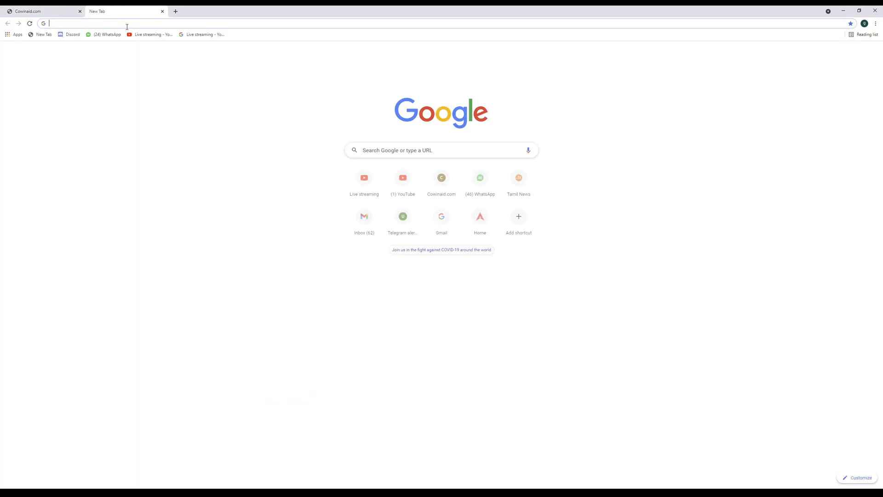
Step: Go to under45.in and choose State Karnataka and District BBMP
text(under45.in)
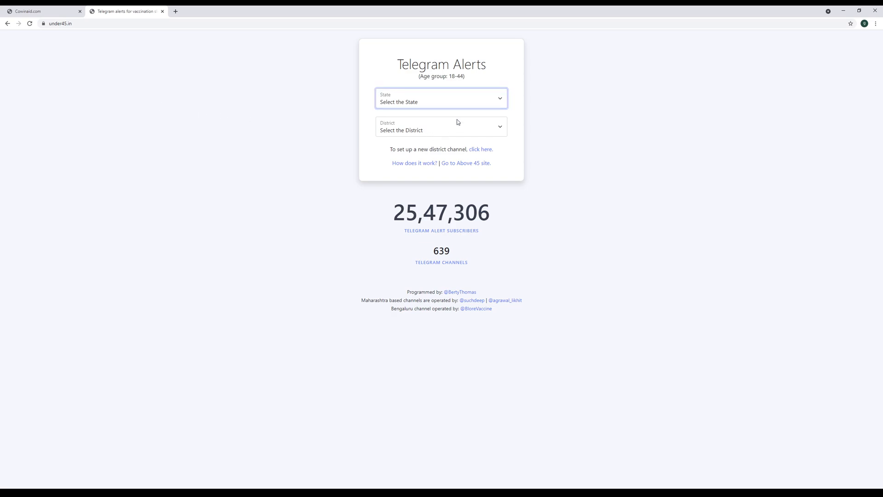
mouse_move(427, 187)
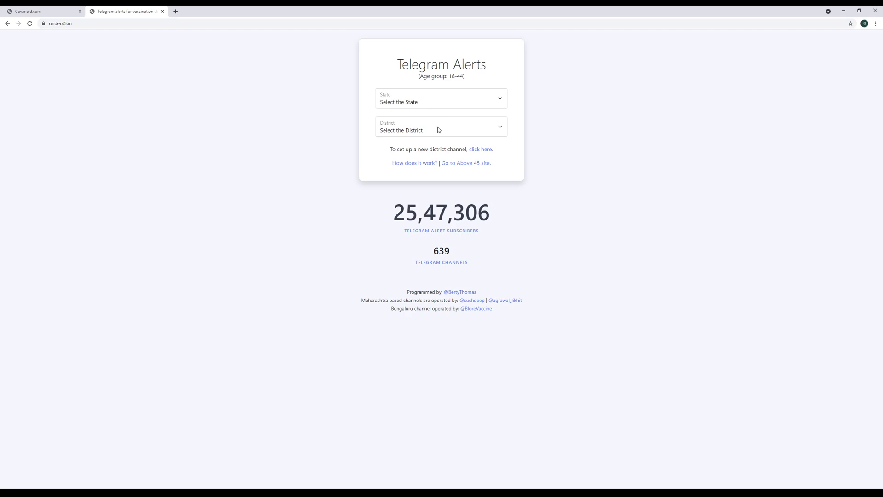
click(441, 102)
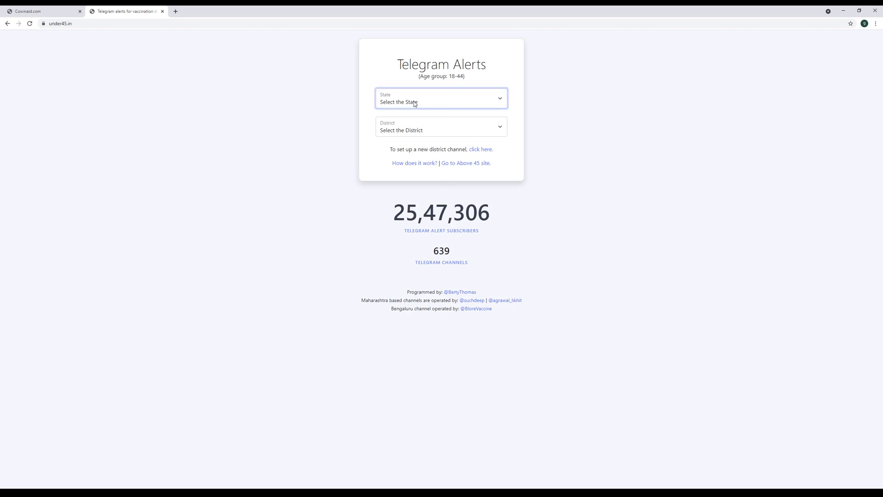
click(440, 99)
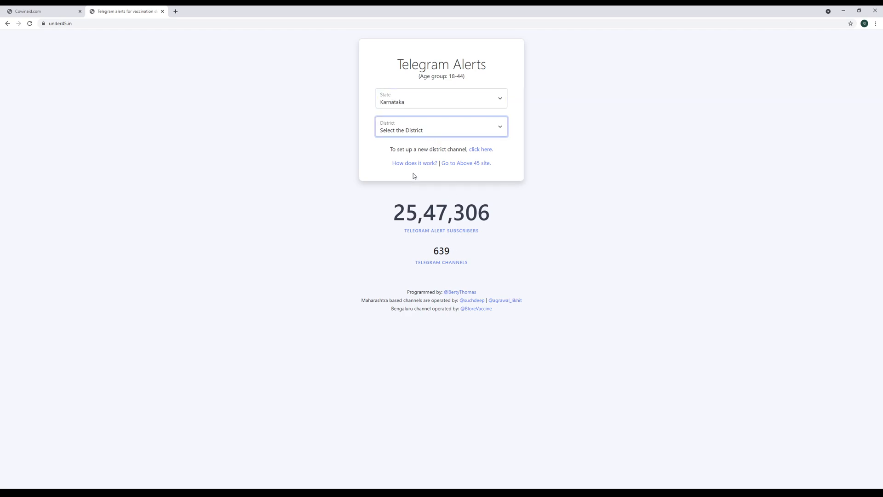
click(440, 126)
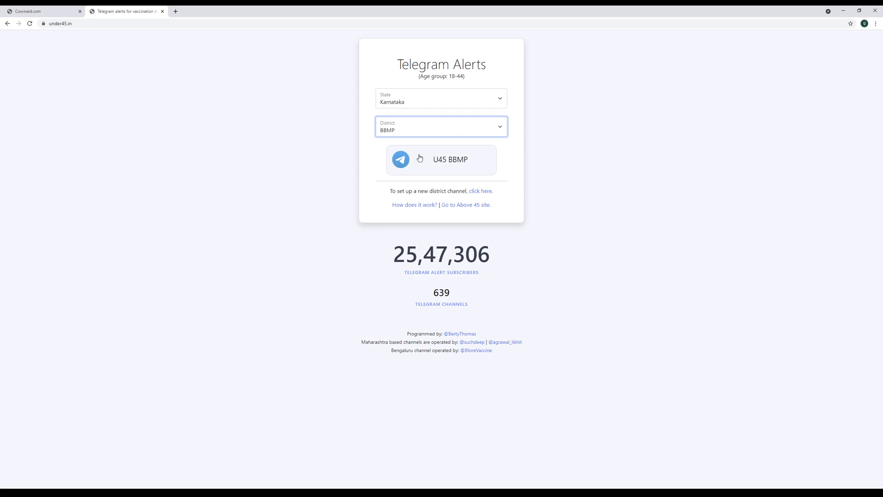
Step: Back in Cowinaid, keep 'More than 20 slots' and rerun the BBMP slot search
click(42, 11)
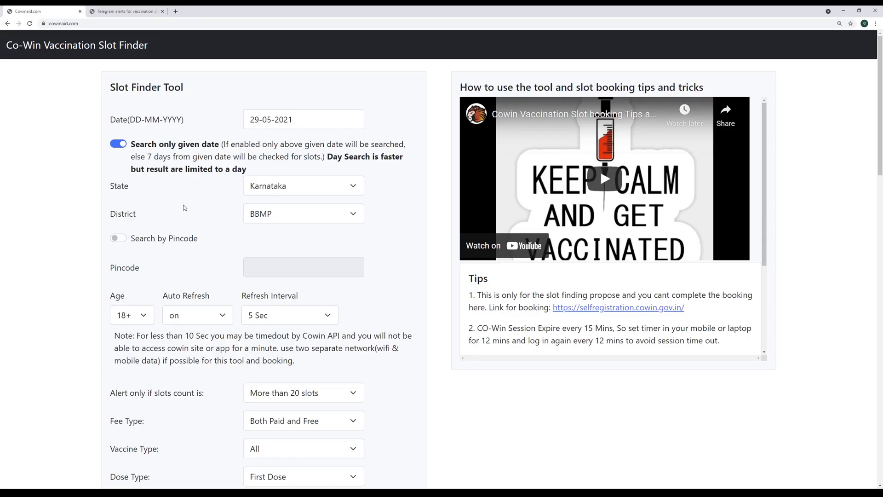
click(303, 119)
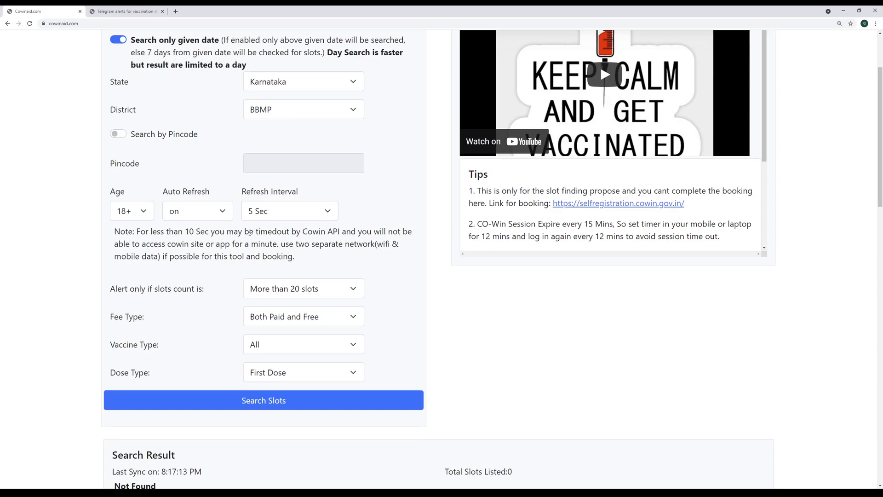
scroll(down, 3)
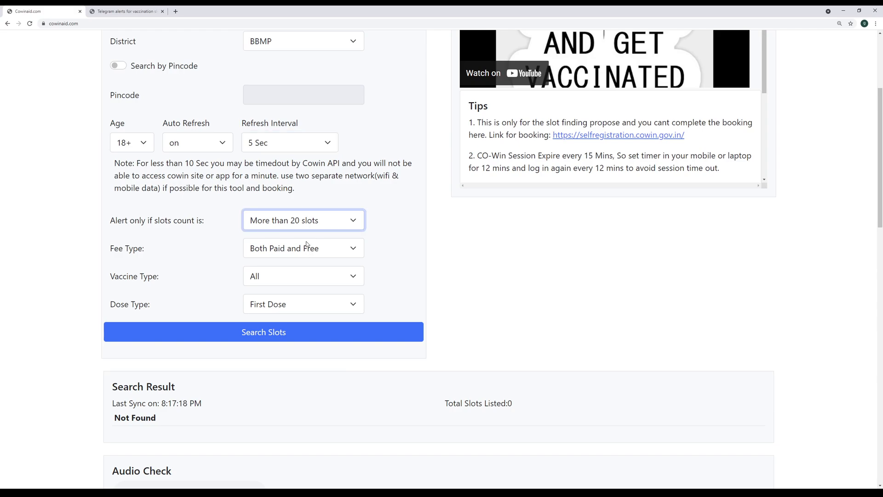
click(302, 220)
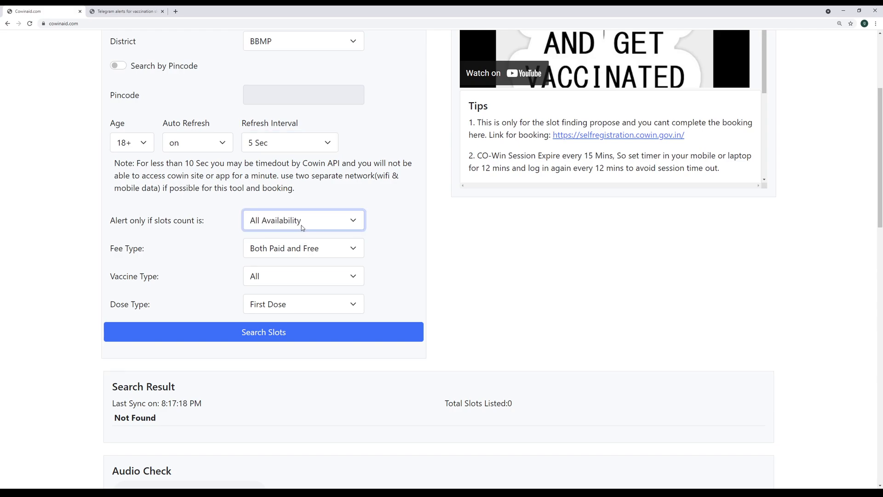
click(302, 220)
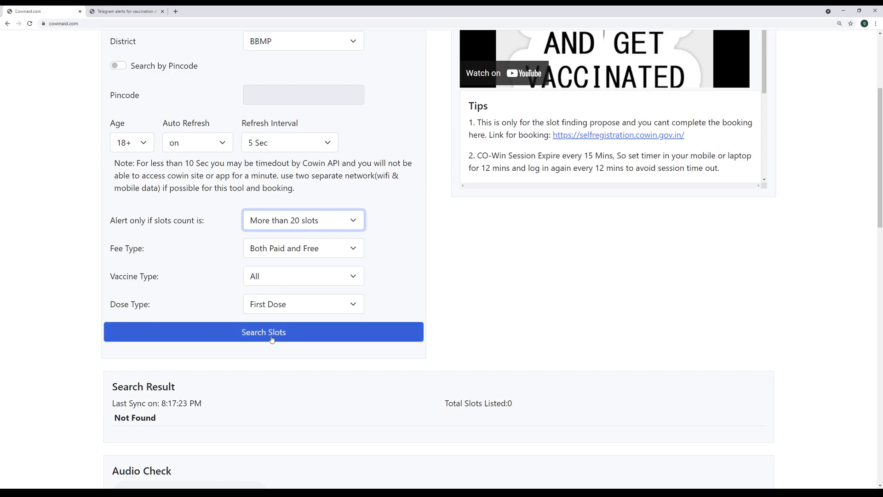
click(263, 332)
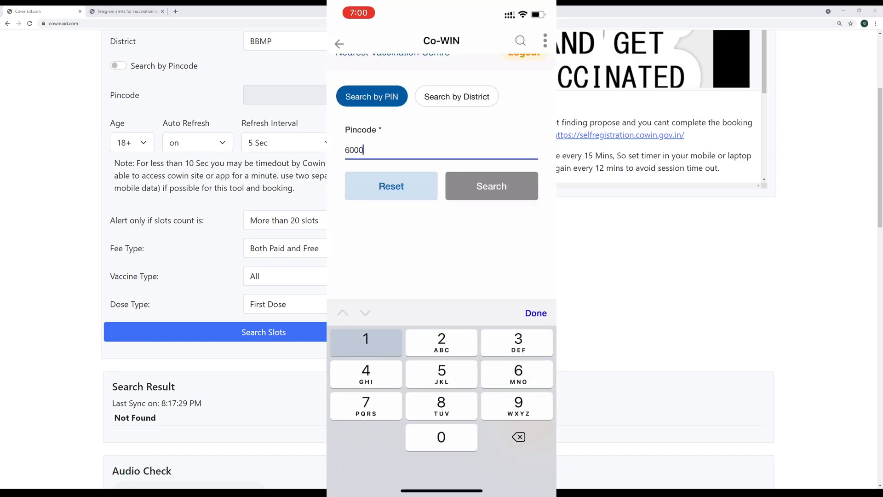
Step: Search pincode 600010, book Apollo First Med and select the 01:00PM-03:00PM slot
click(535, 312)
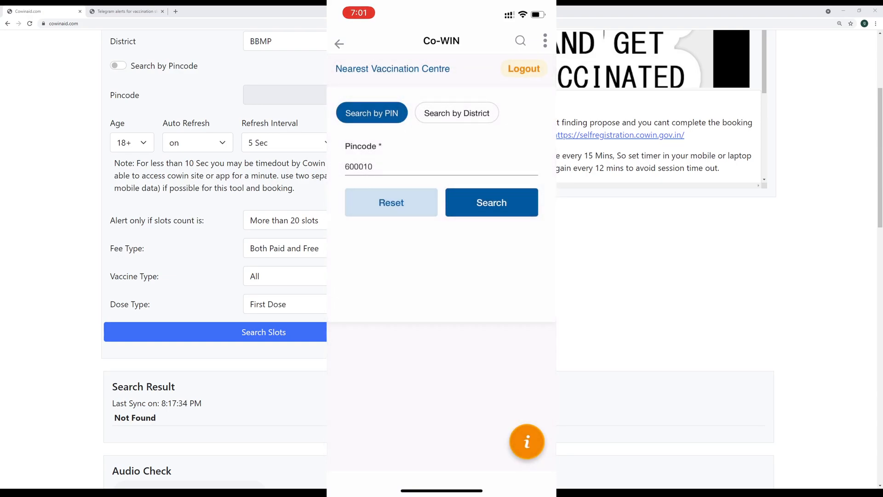
click(490, 203)
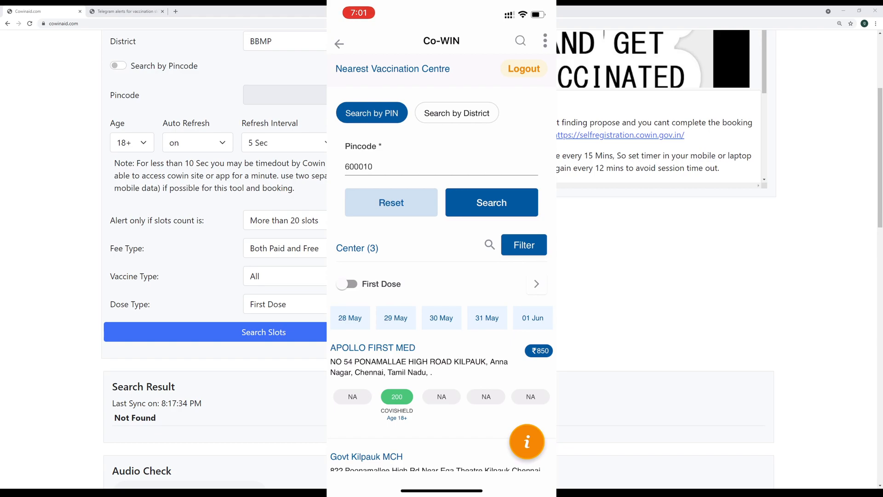
click(397, 396)
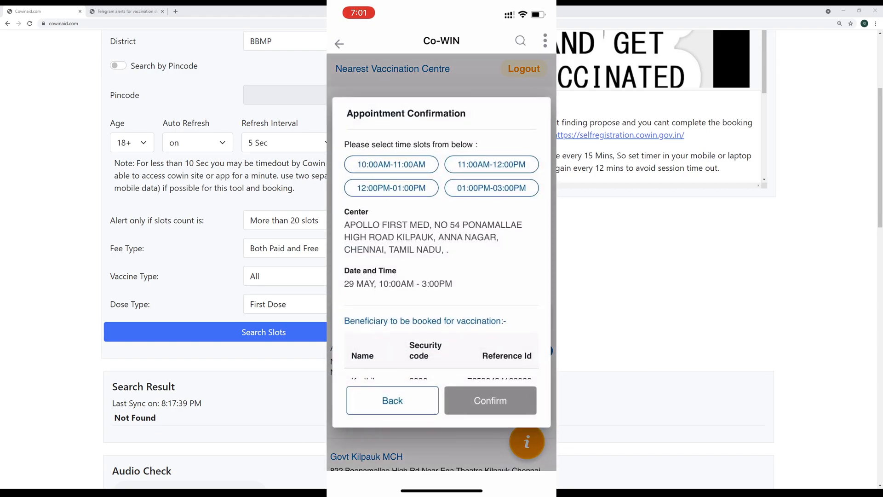
scroll(down, 3)
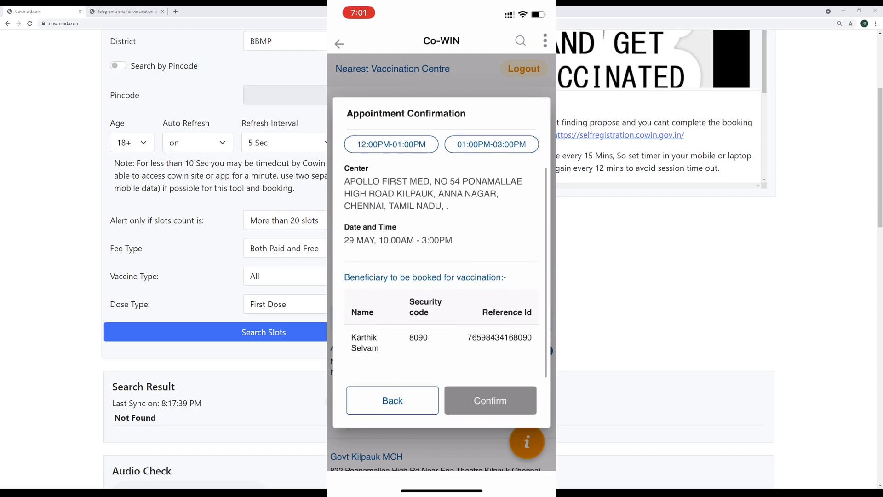
click(490, 144)
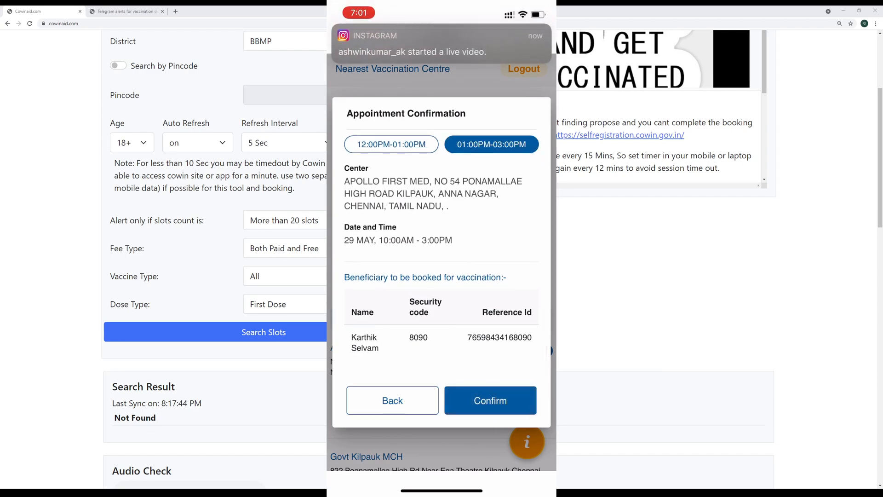